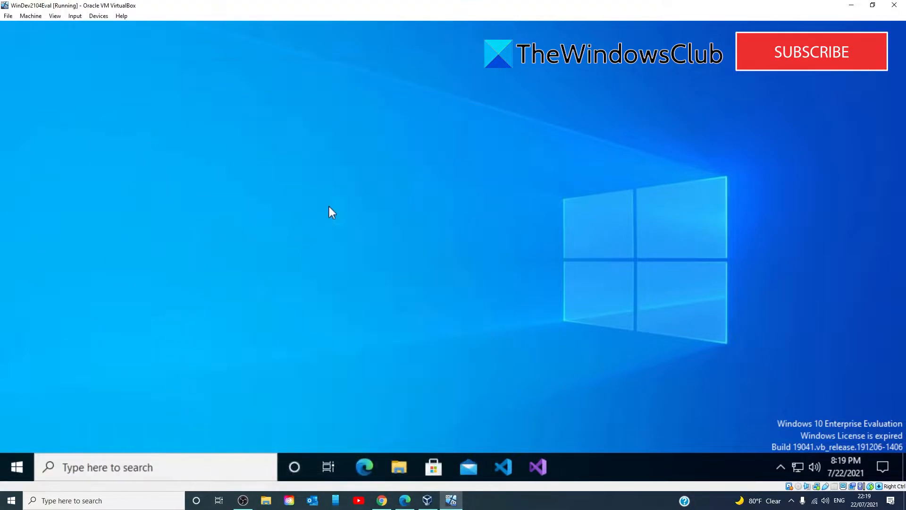
Restart into advanced startup from Settings > Update & Security > Recovery
click(16, 467)
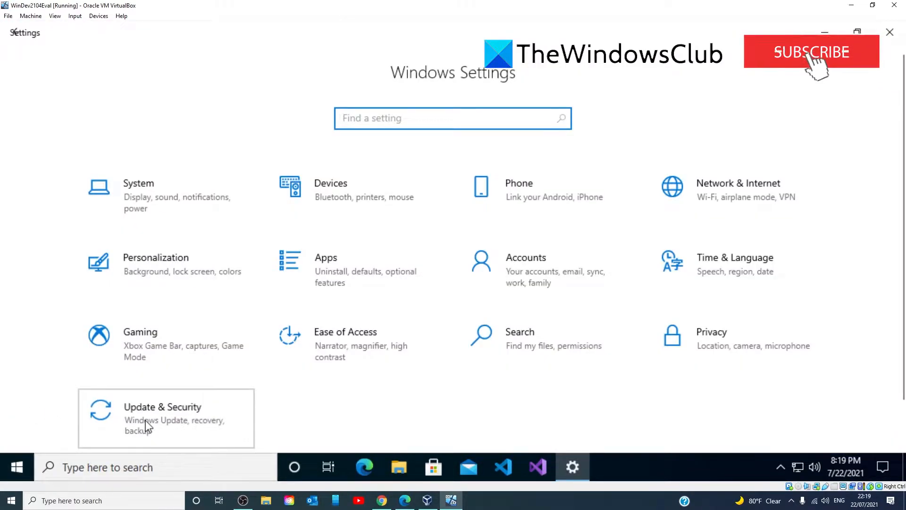
click(162, 406)
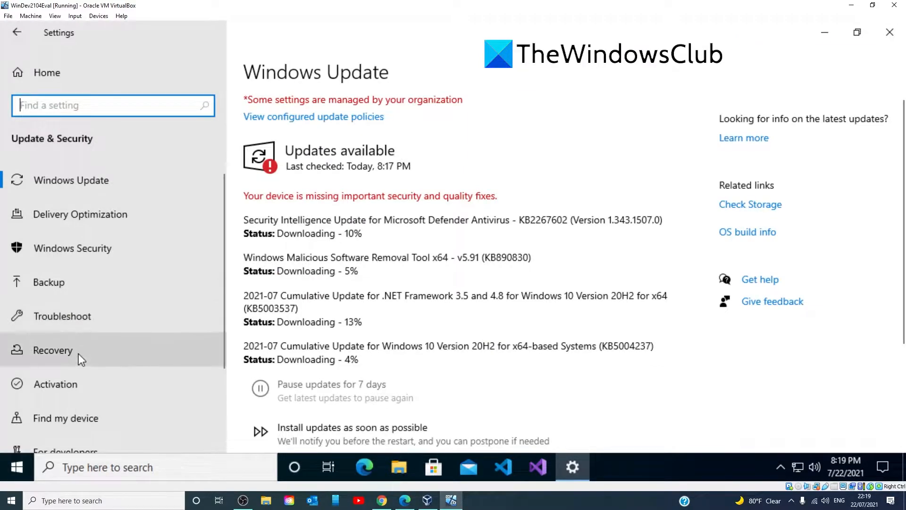
click(53, 349)
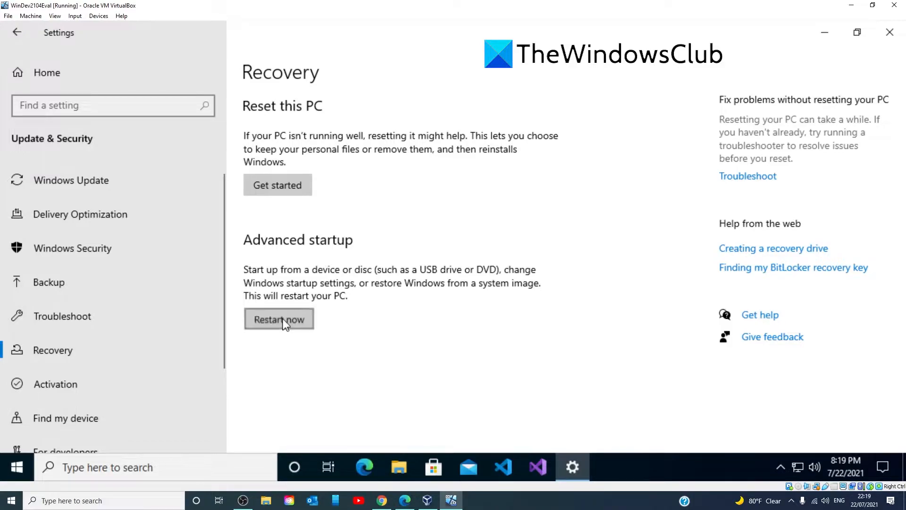
click(279, 319)
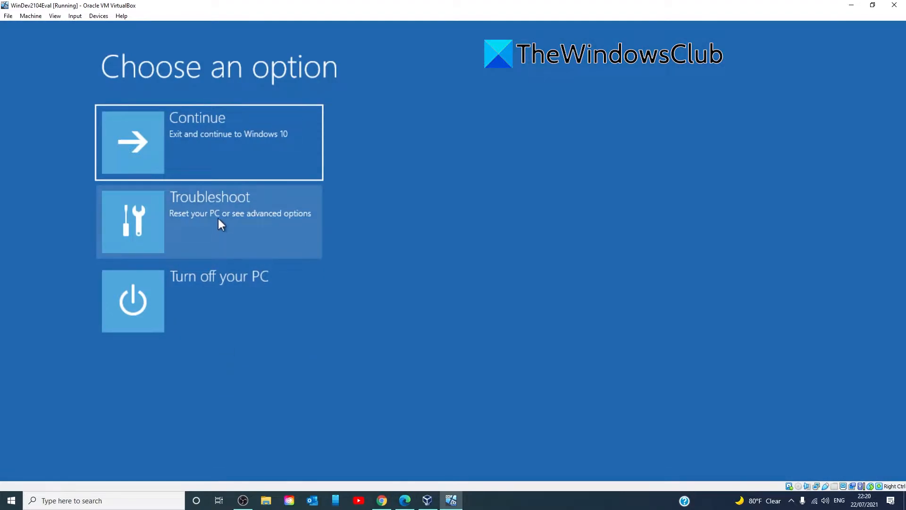
Run Startup Repair via Troubleshoot > Advanced options and continue past the password prompt
click(209, 221)
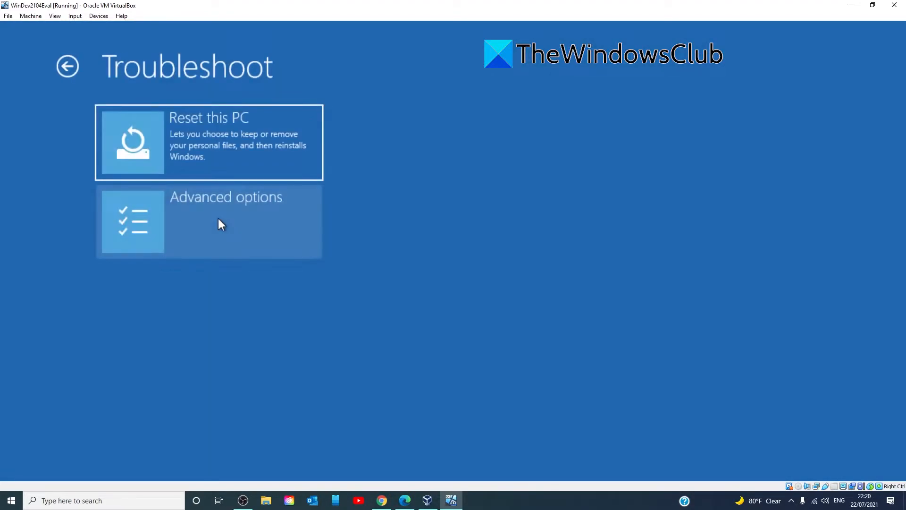
click(226, 221)
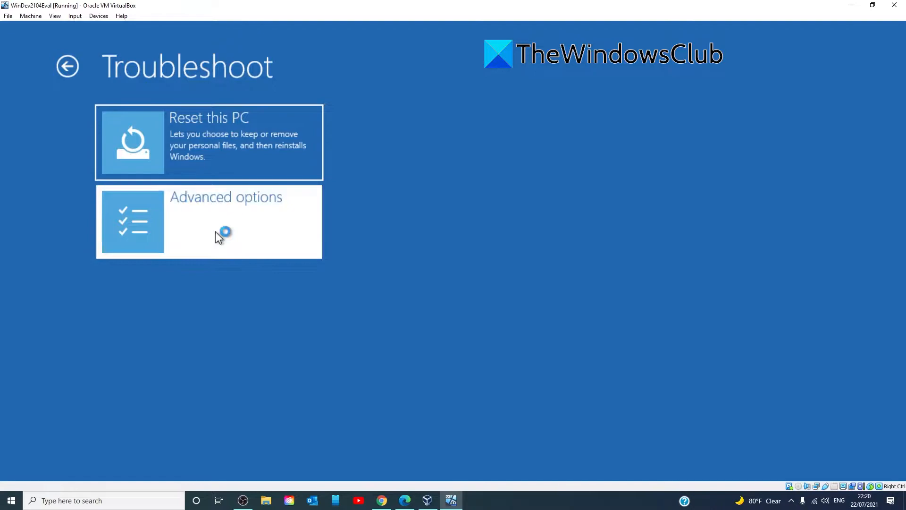
click(226, 221)
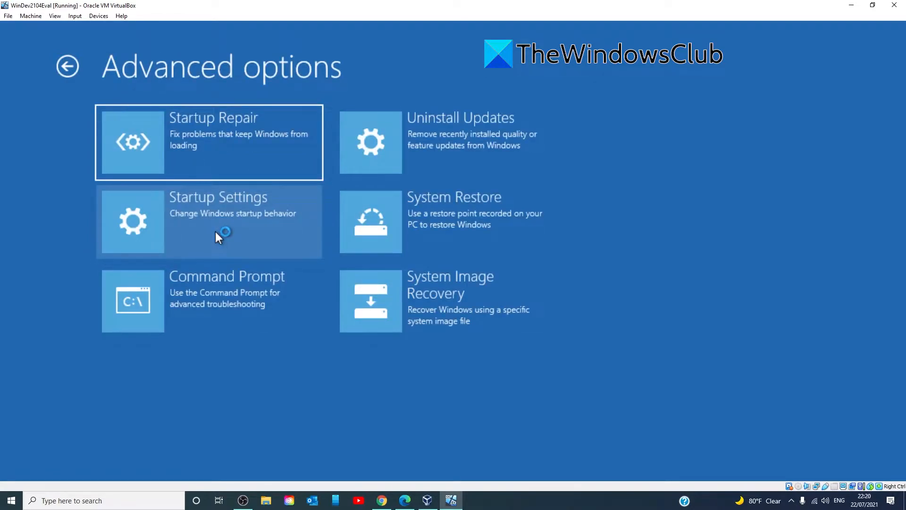
mouse_move(236, 161)
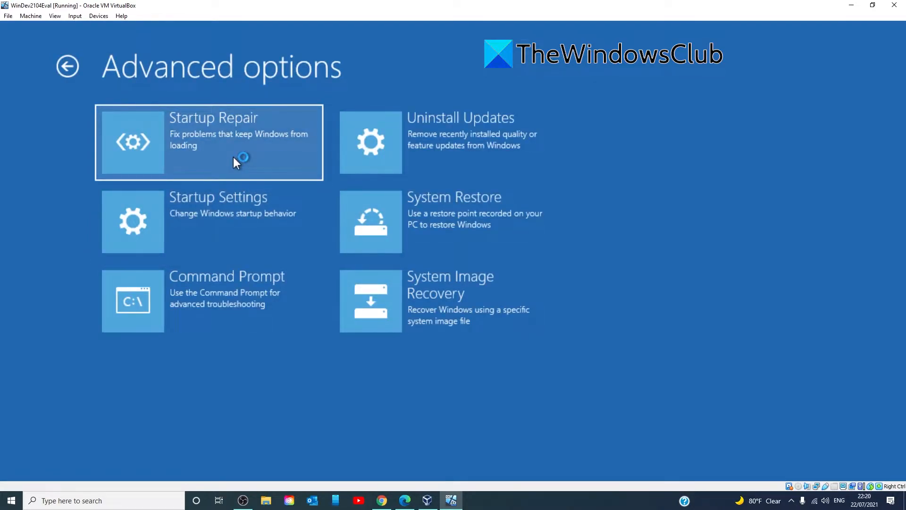
click(207, 142)
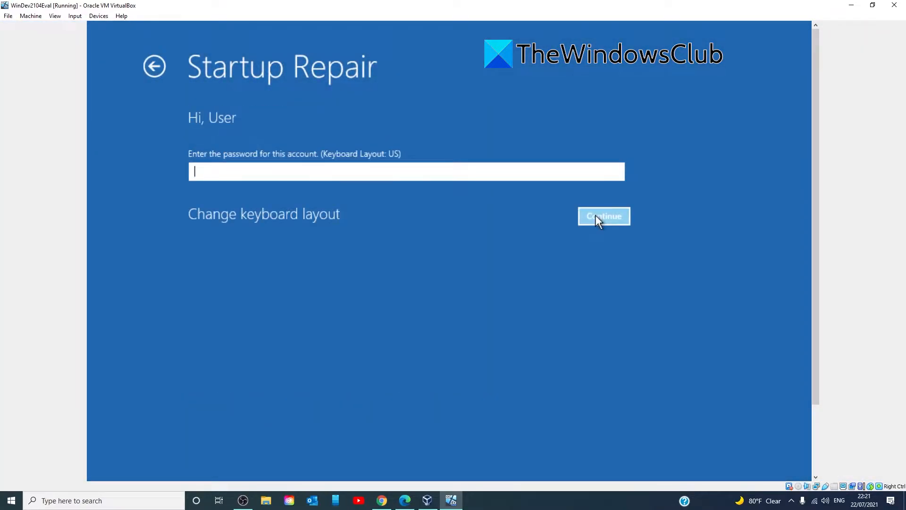
click(603, 215)
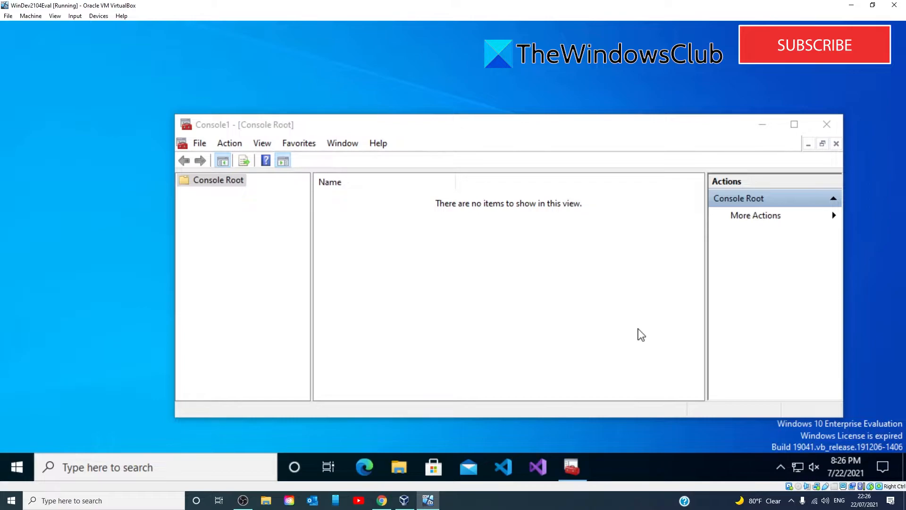
mouse_move(283, 194)
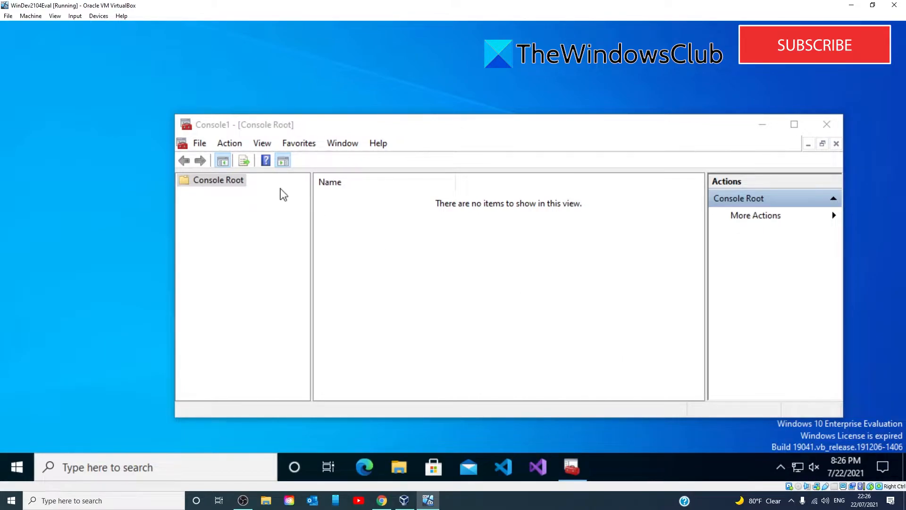
Add the Computer Management snap-in for the local computer via File > Add/Remove Snap-in
click(199, 143)
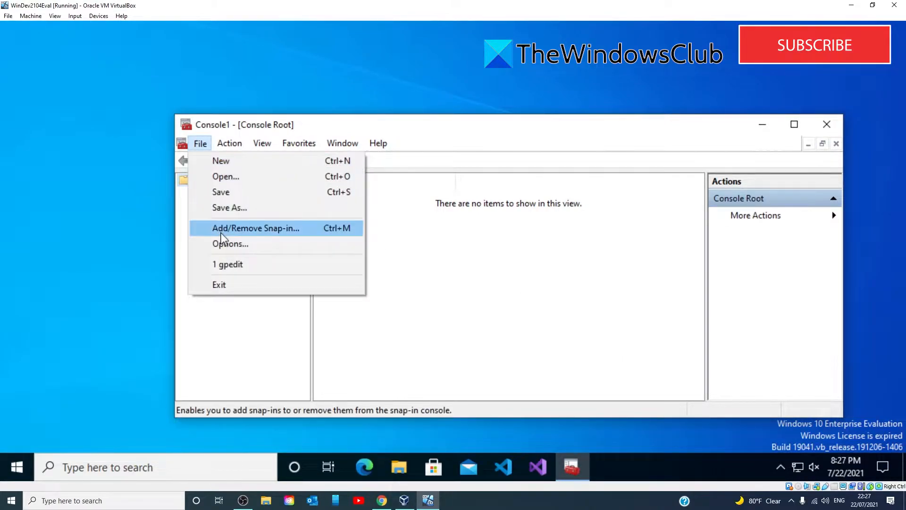
click(255, 228)
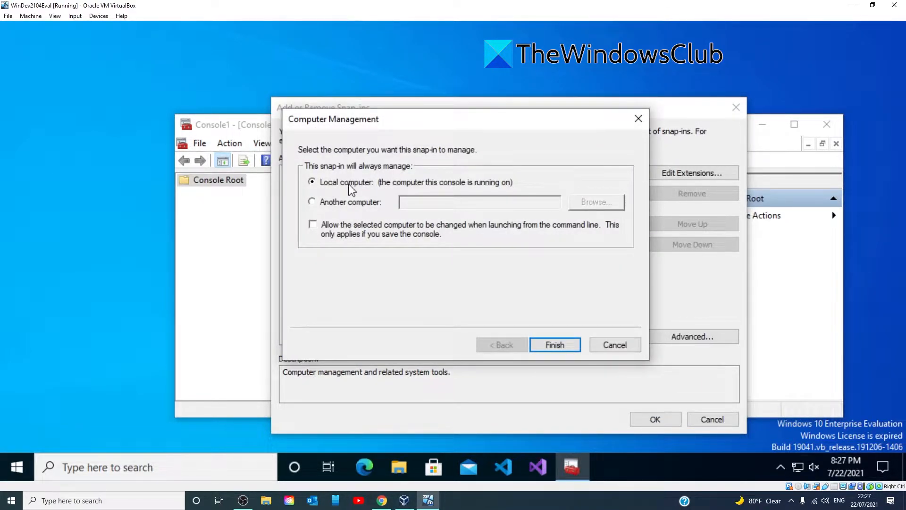
mouse_move(487, 215)
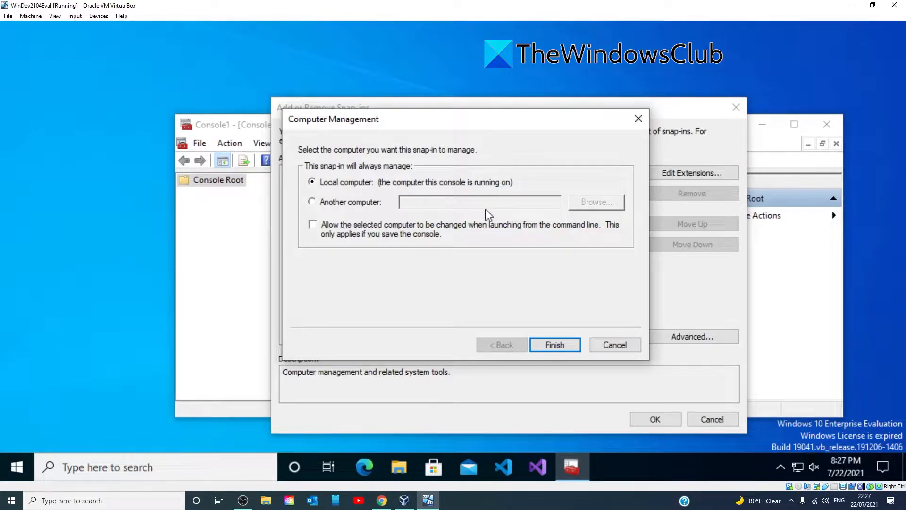
click(553, 345)
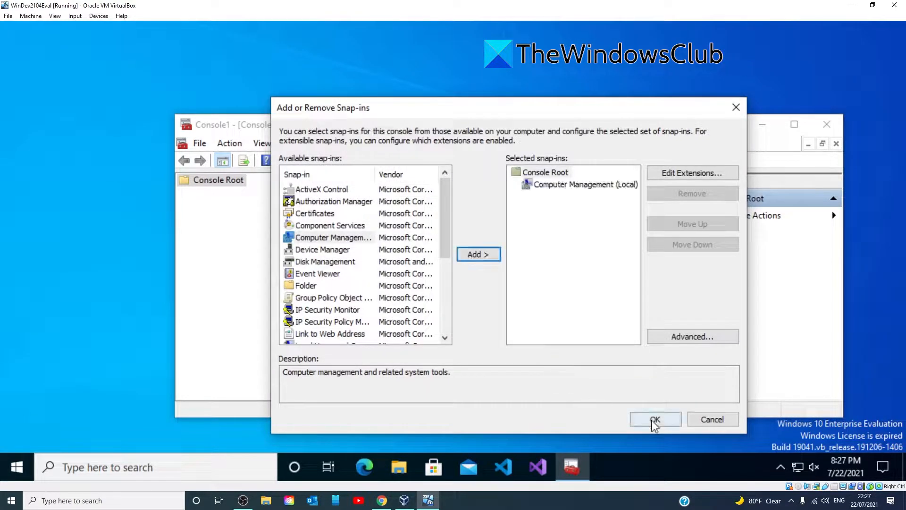
click(655, 419)
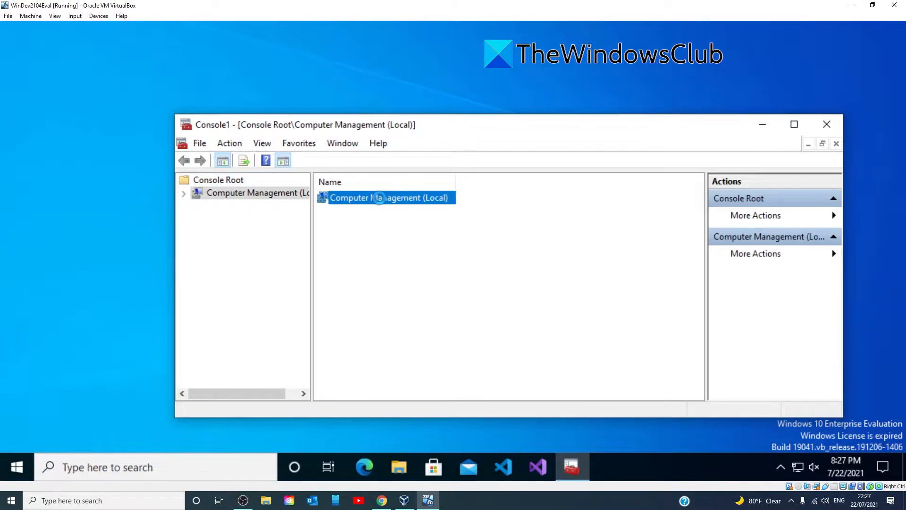
Expand to Local Users and Groups > Users and bring up the Administrator account's properties
double_click(388, 197)
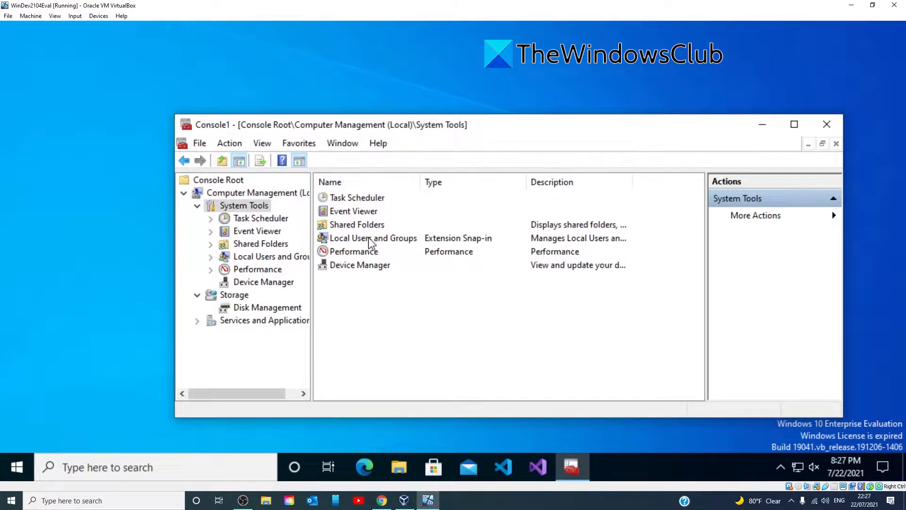
double_click(373, 238)
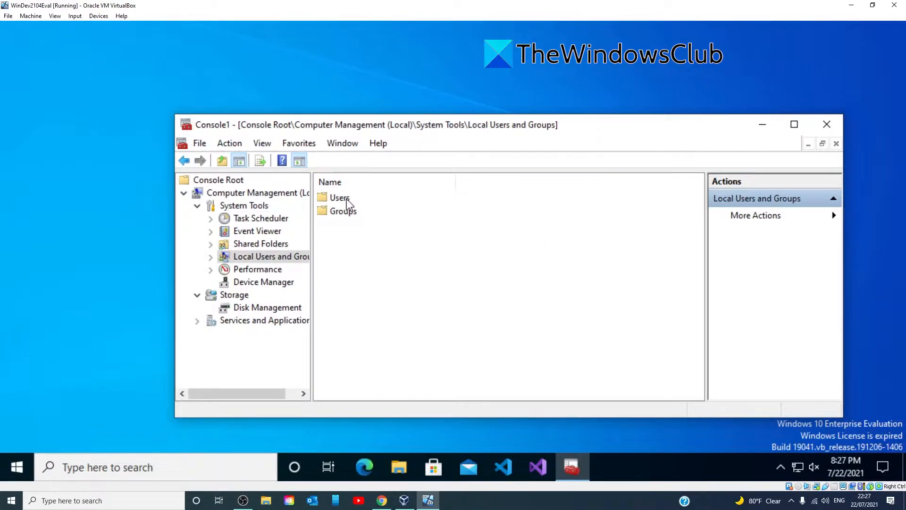
double_click(339, 197)
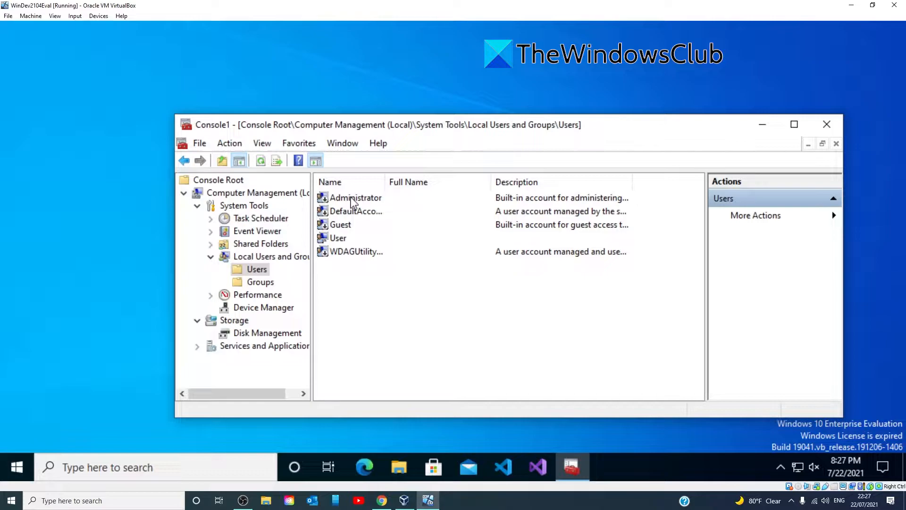
double_click(355, 197)
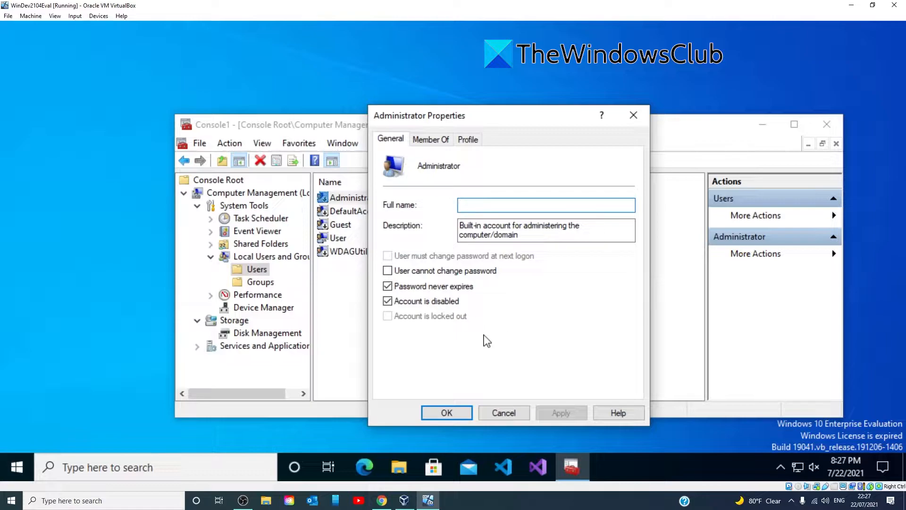
Enable the Administrator account with full name Michael, apply it, and close the console
click(388, 301)
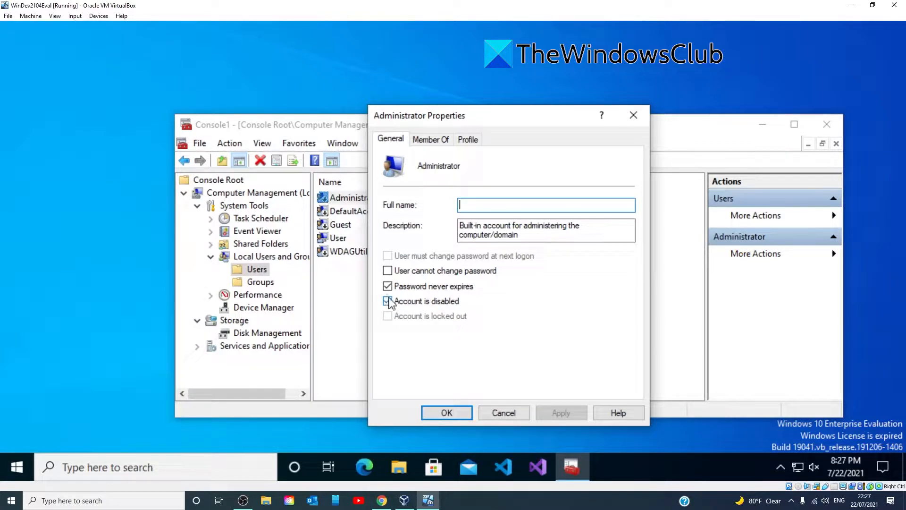
click(388, 301)
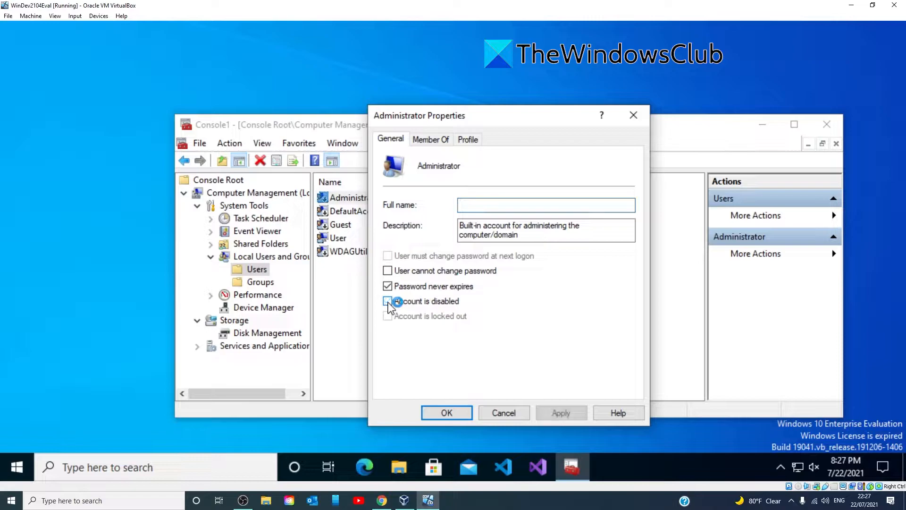
click(388, 302)
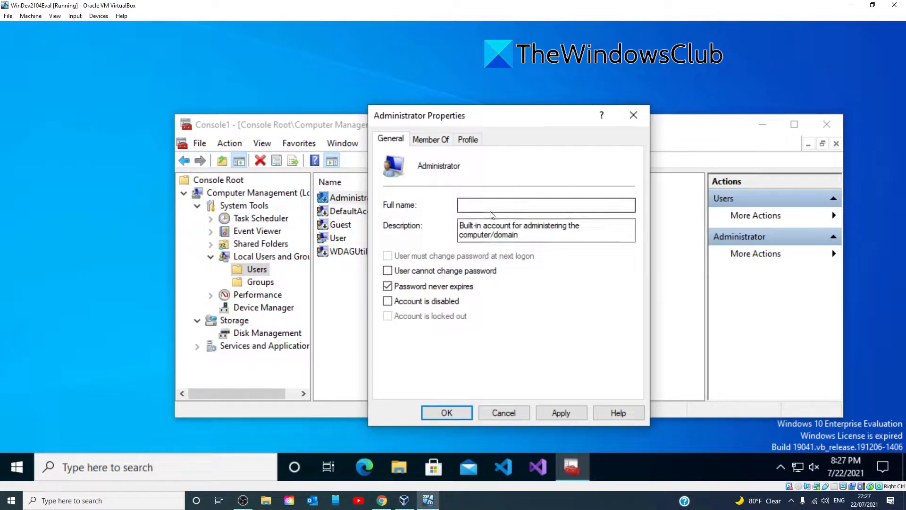
click(560, 412)
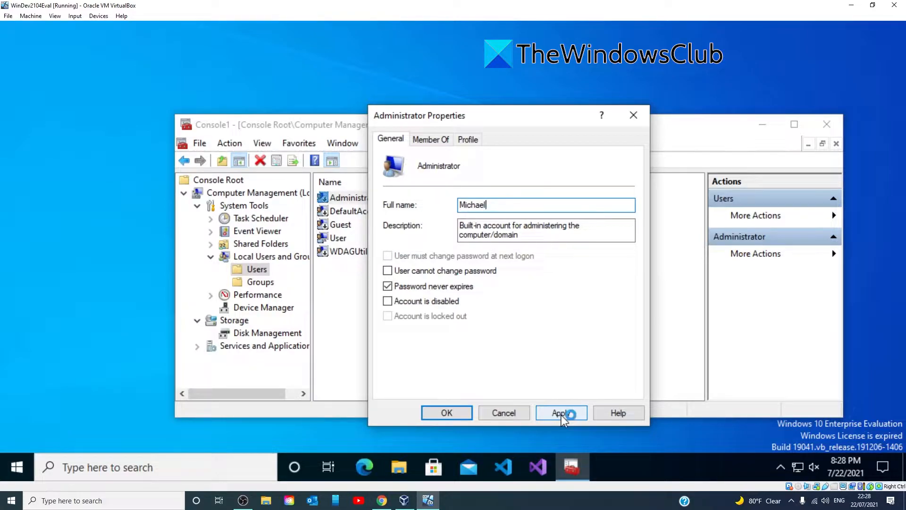
click(560, 412)
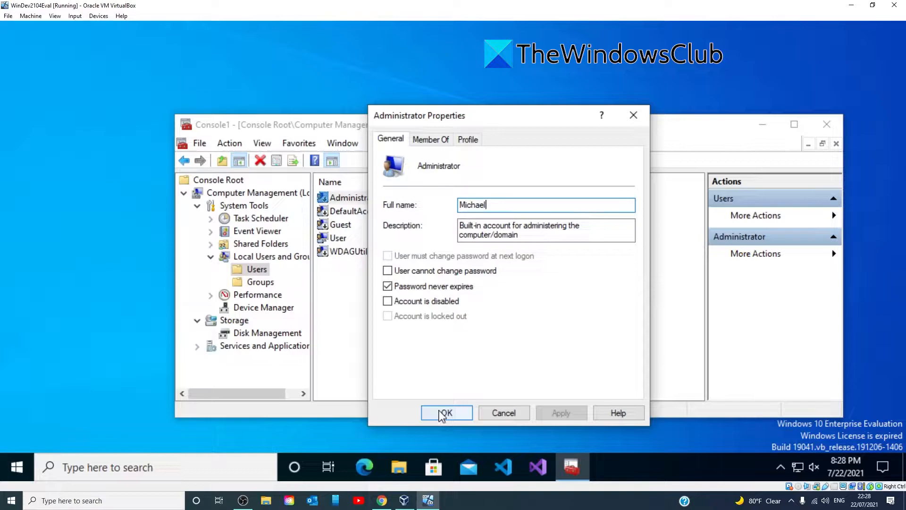
click(445, 413)
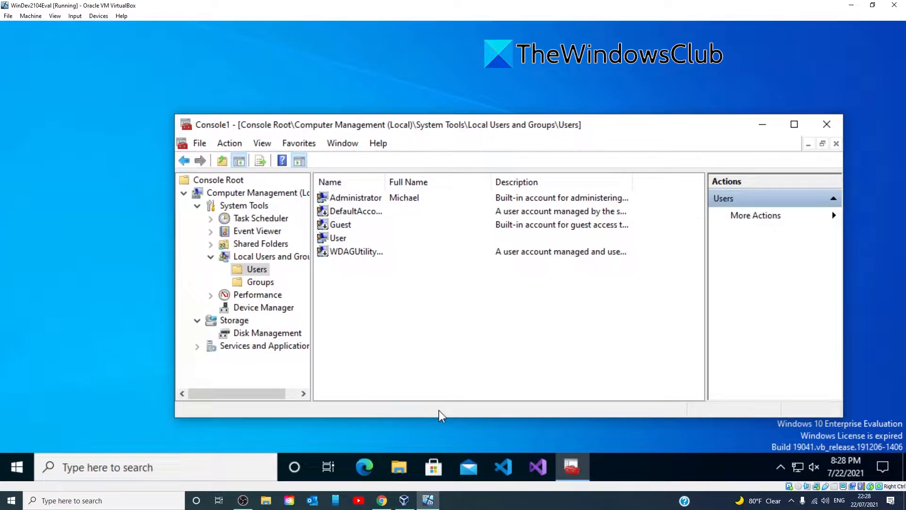
mouse_move(827, 125)
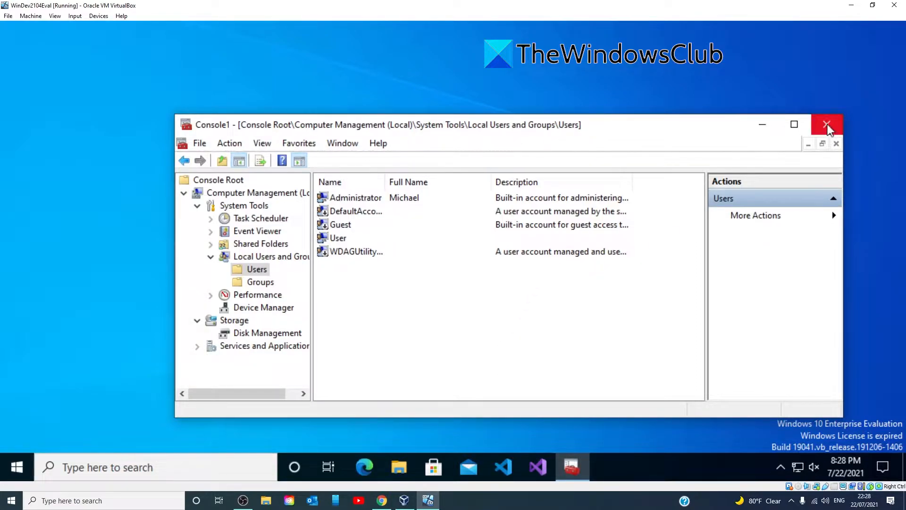
click(827, 125)
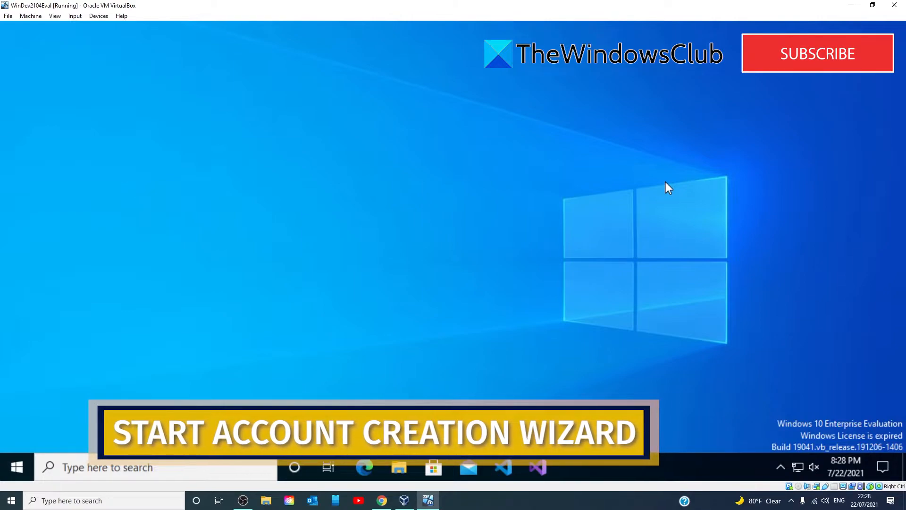
mouse_move(359, 290)
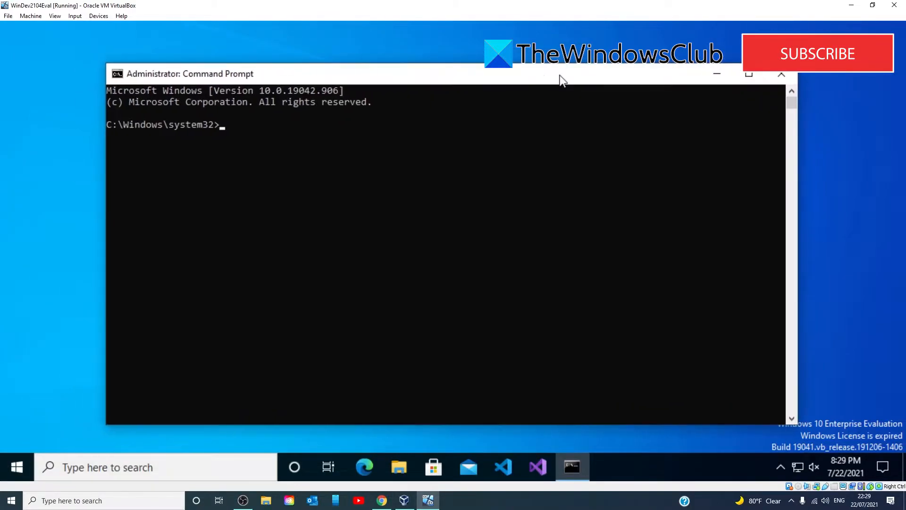
Change directory to c:\windows\system32\oobe in the administrator Command Prompt
text(c)
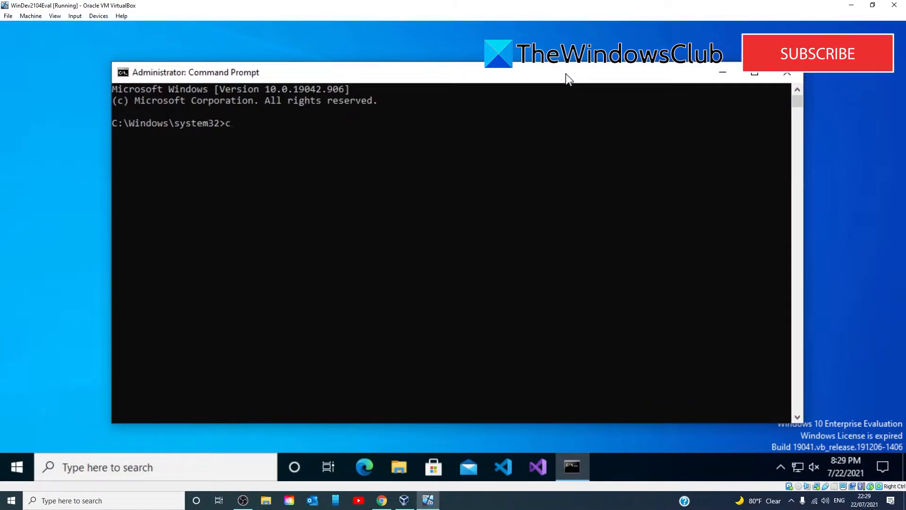
text(d c:\)
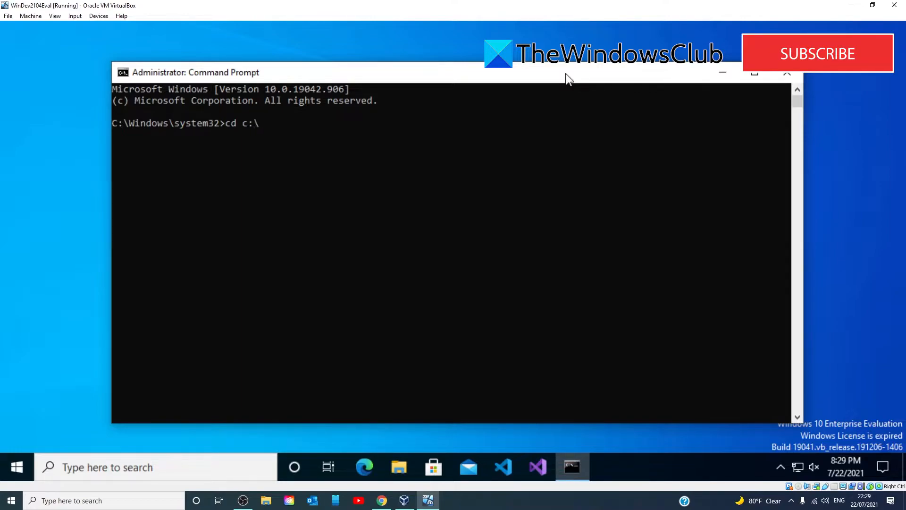
text(windows)
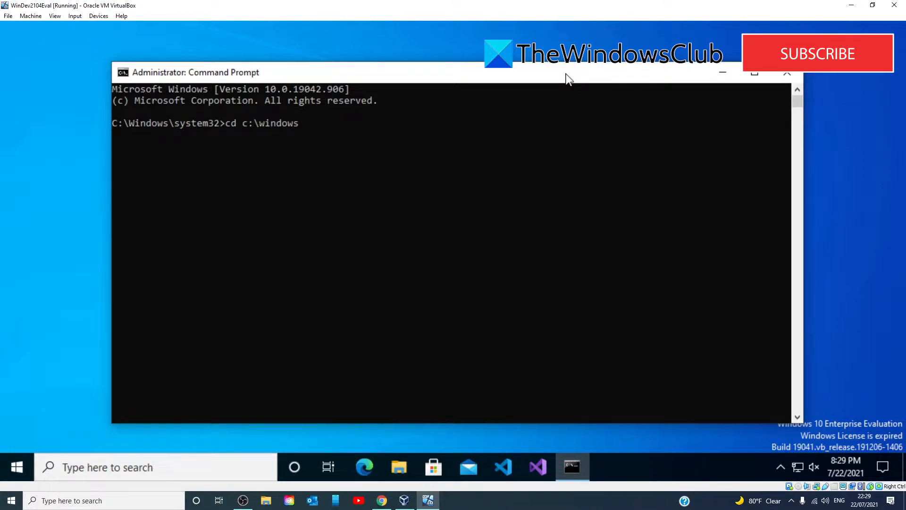
text(\s)
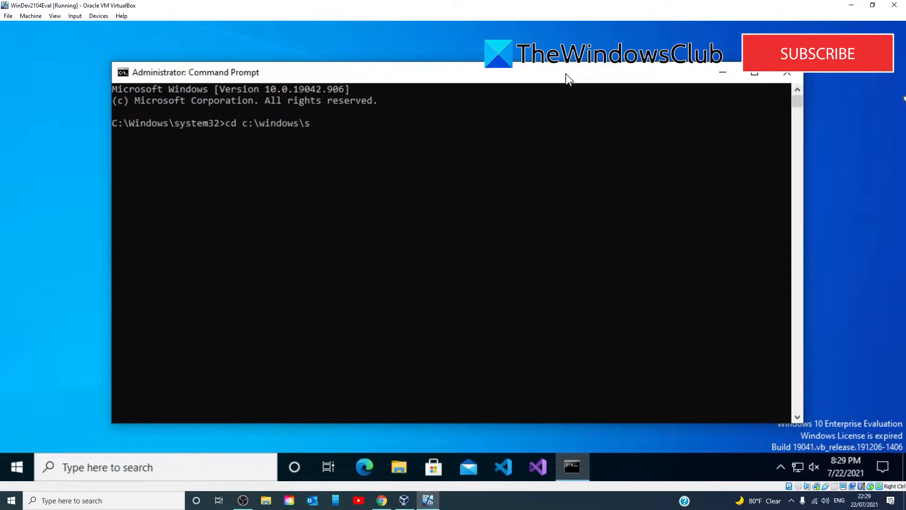
text(ystem)
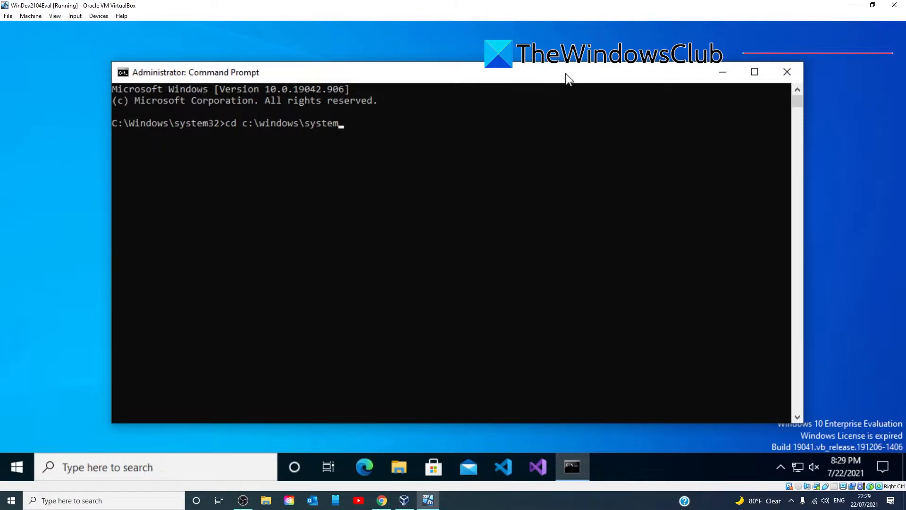
text(32)
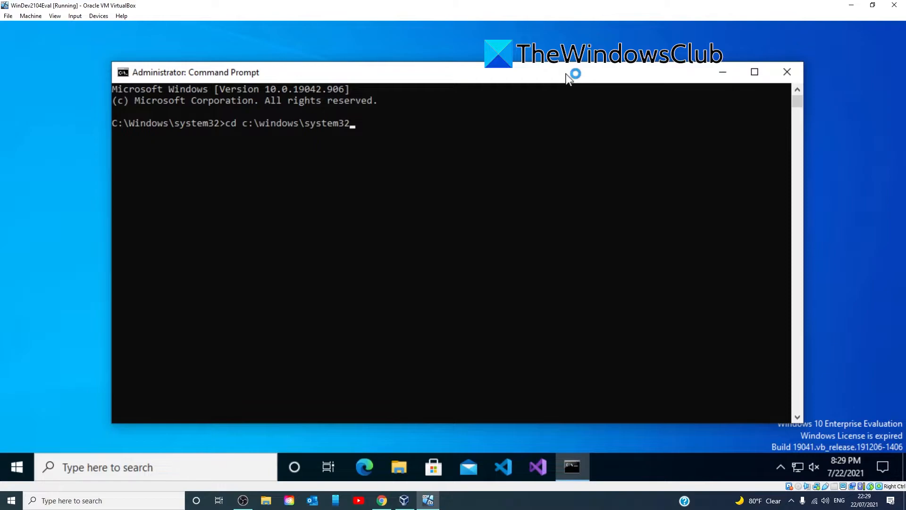
text(\o)
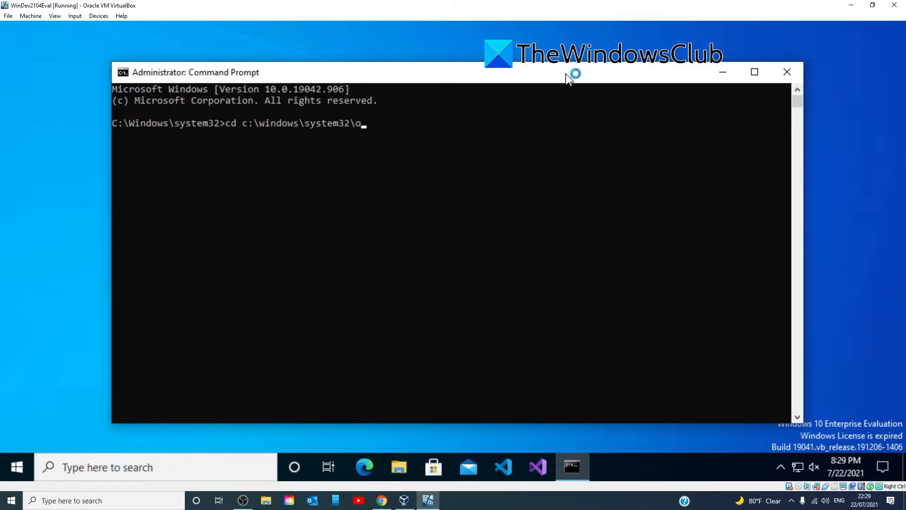
text(obe)
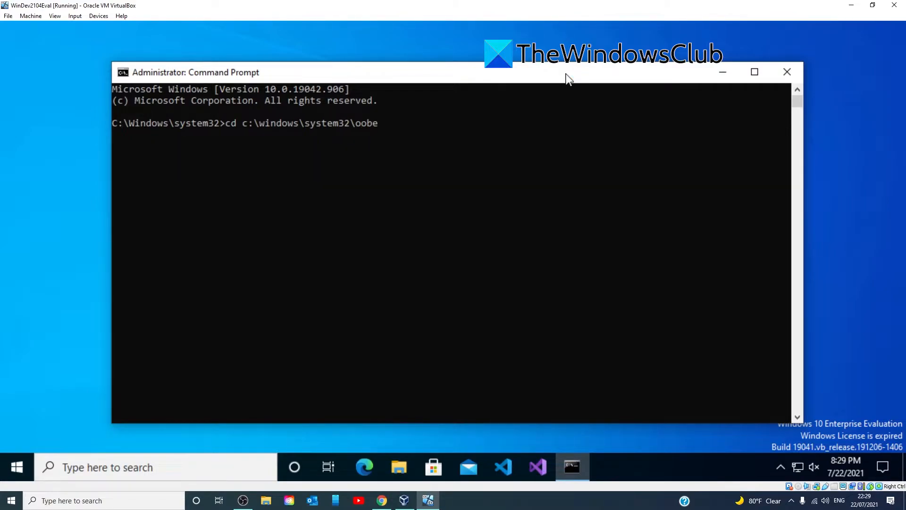
key(Enter)
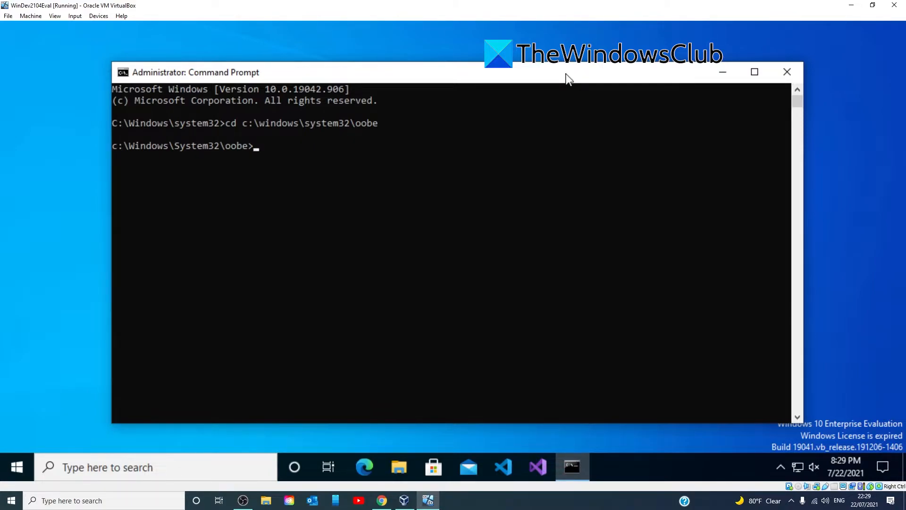
Enter the msoobe command to launch the account creation wizard
text(ms)
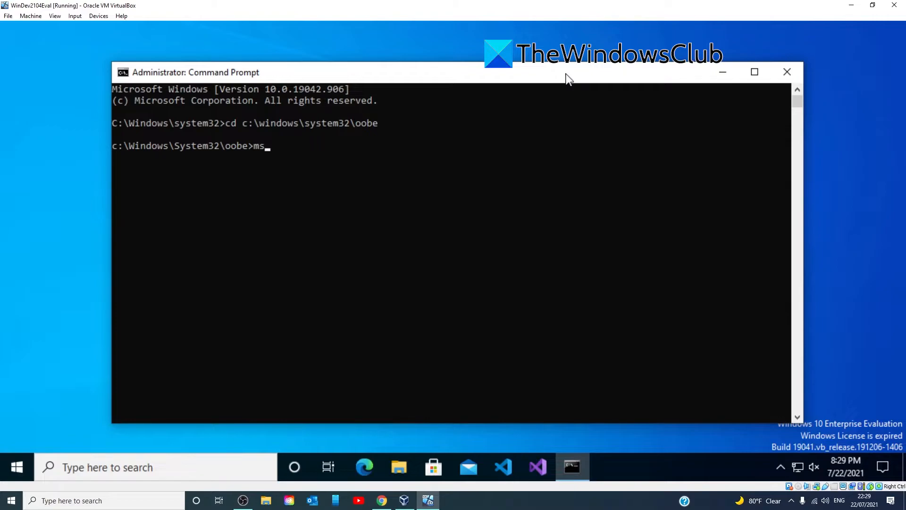
text(oo)
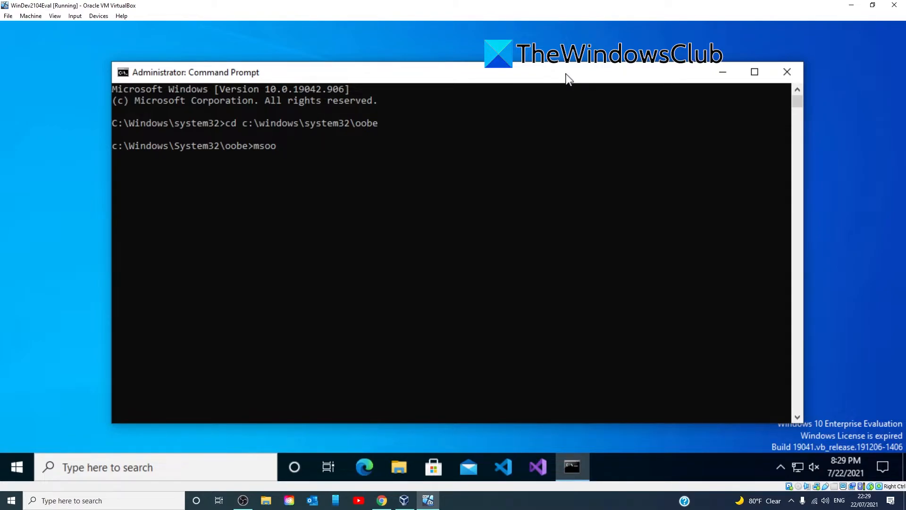
text(be)
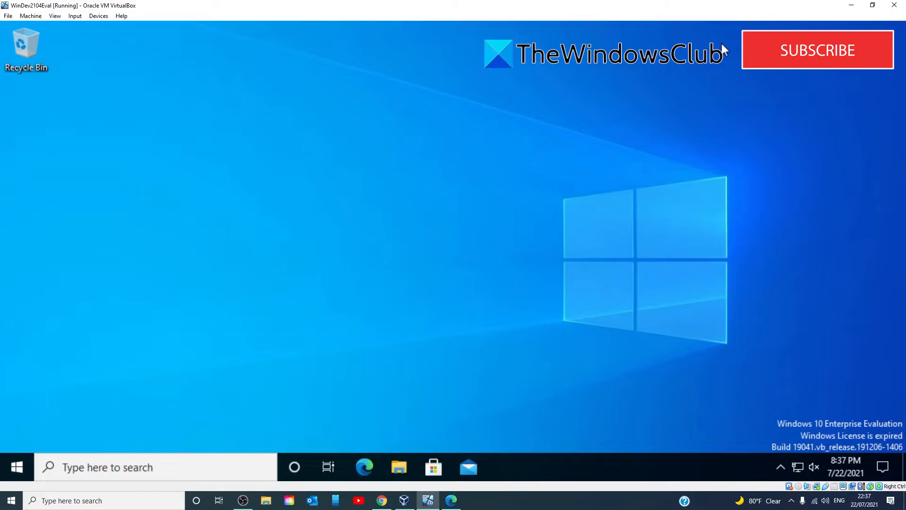
mouse_move(855, 69)
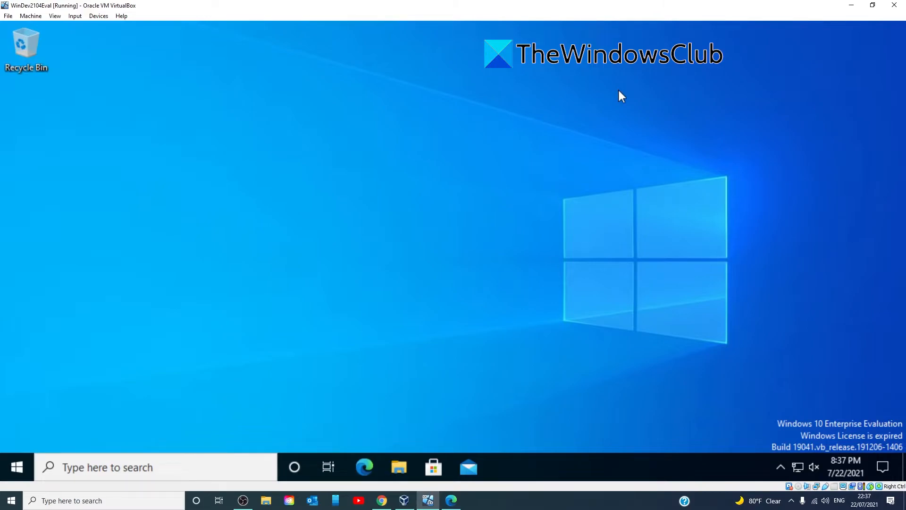
mouse_move(199, 194)
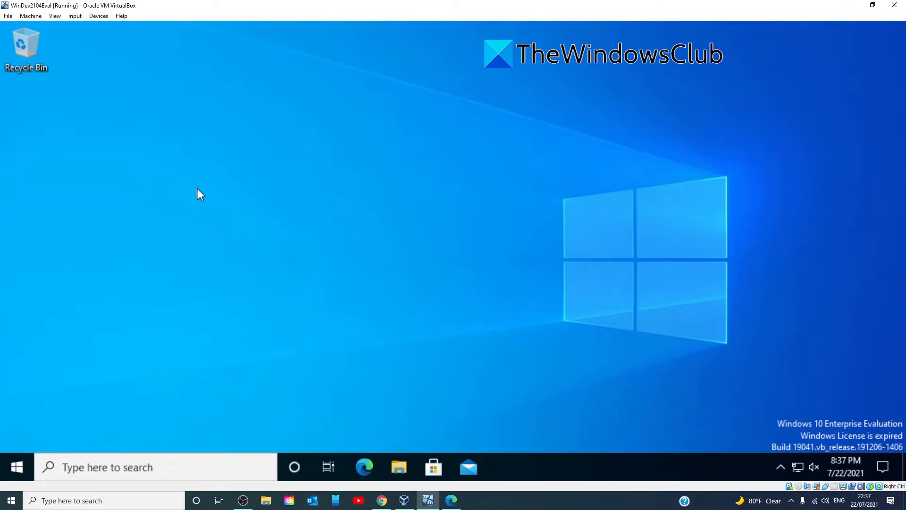
Launch Command Prompt from taskbar search and run secpol.msc to open Local Security Policy
click(122, 467)
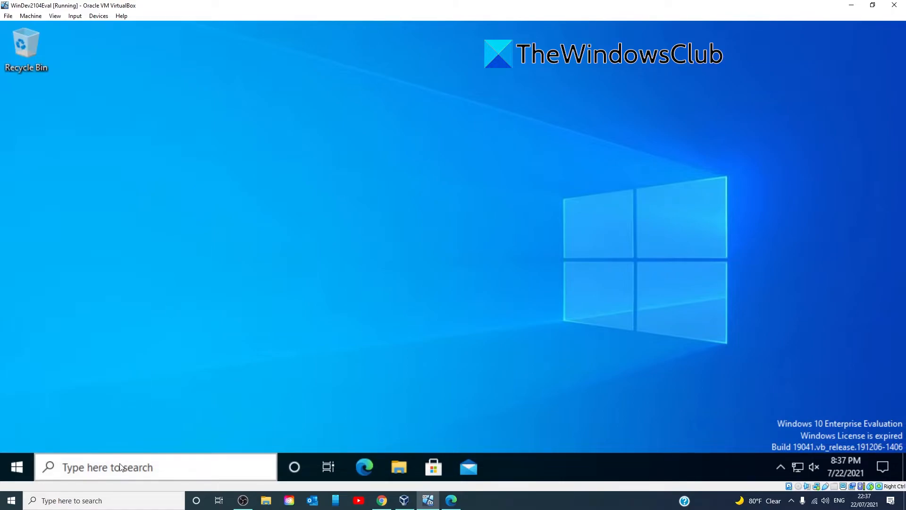
click(501, 467)
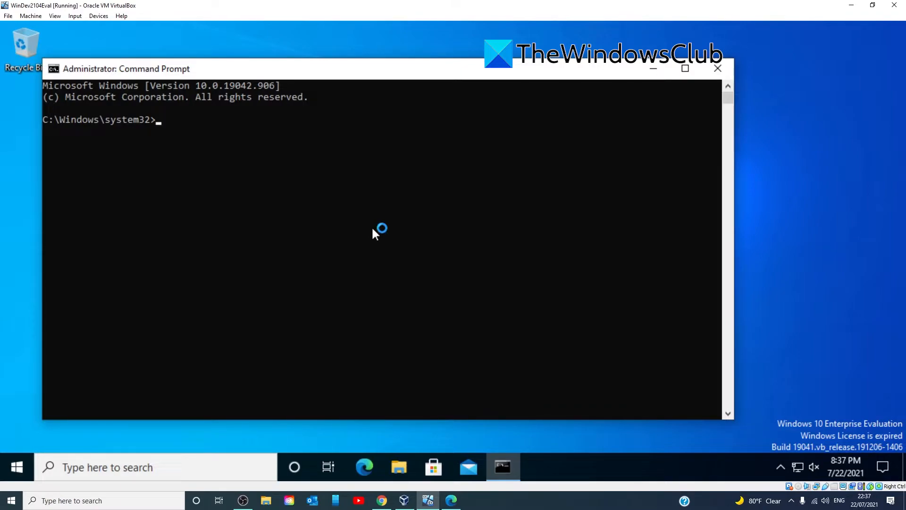
text(sec)
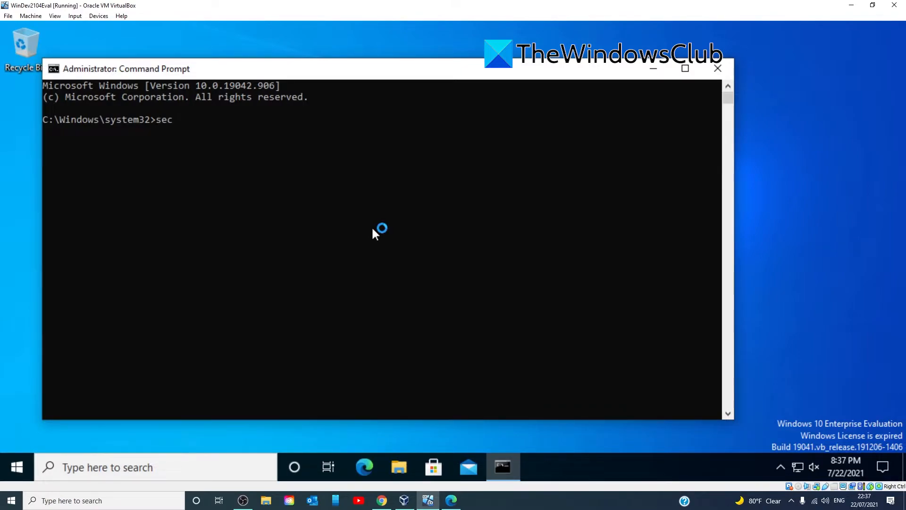
text(pol)
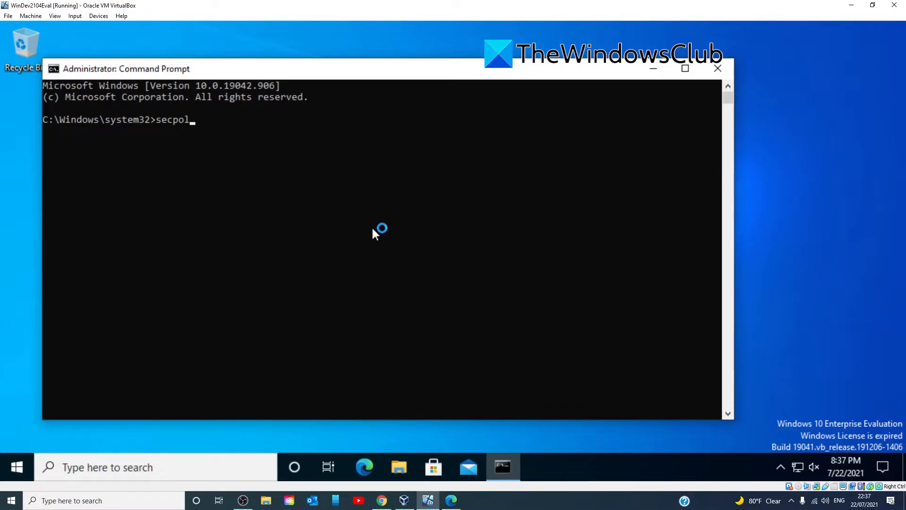
text(.msc)
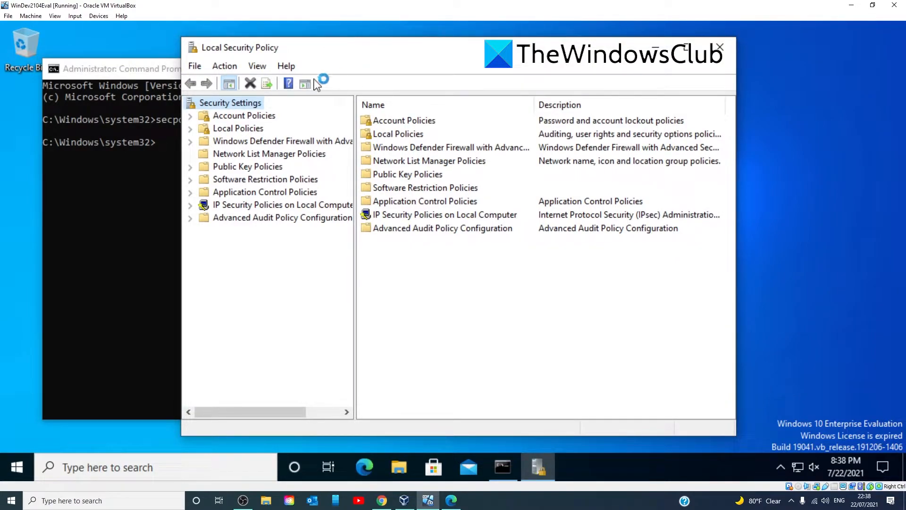
In Password Policy, apply Minimum password length at 0 characters and close it
click(244, 115)
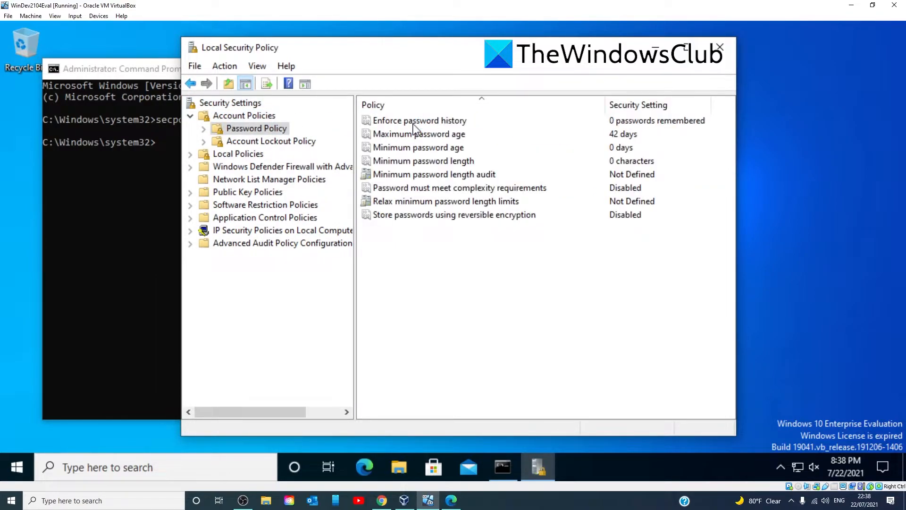
mouse_move(417, 156)
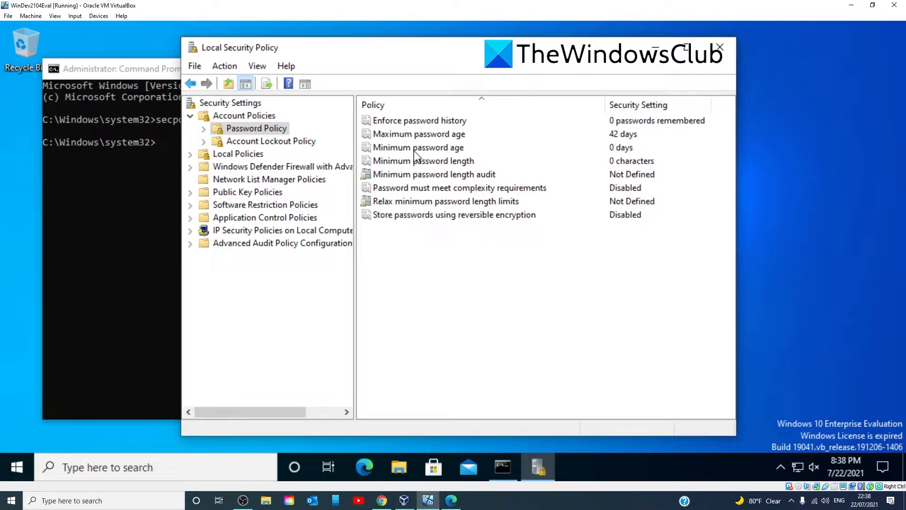
click(423, 161)
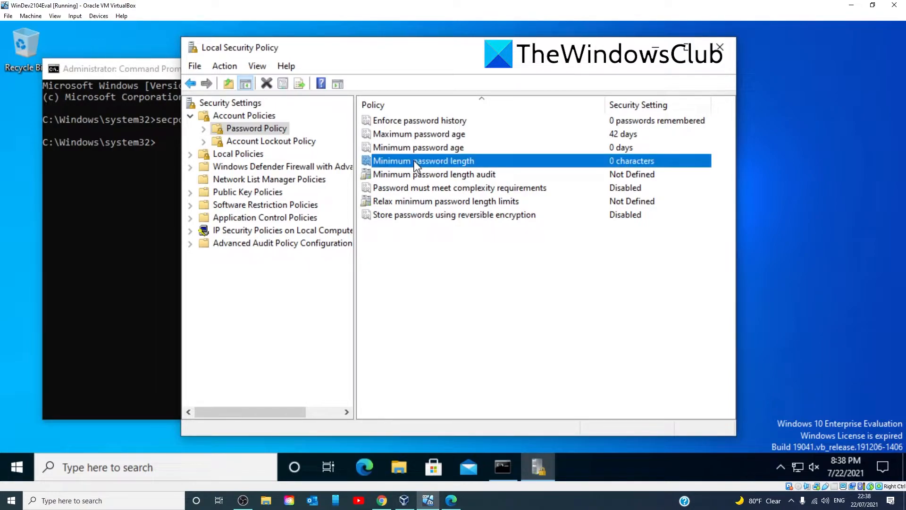
double_click(424, 160)
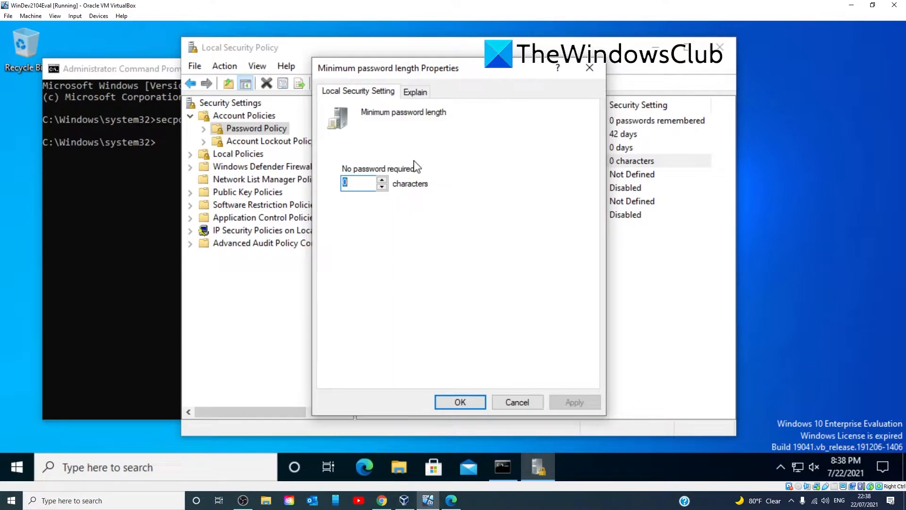
click(574, 402)
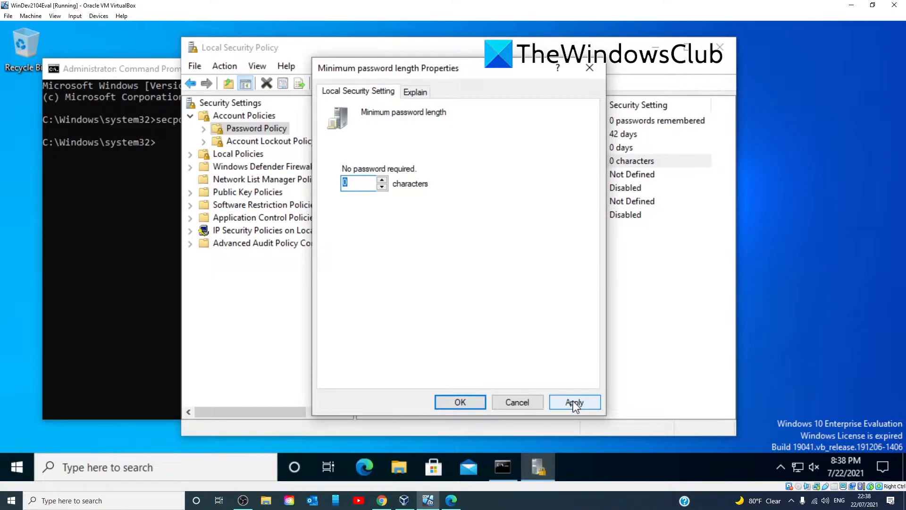
click(575, 402)
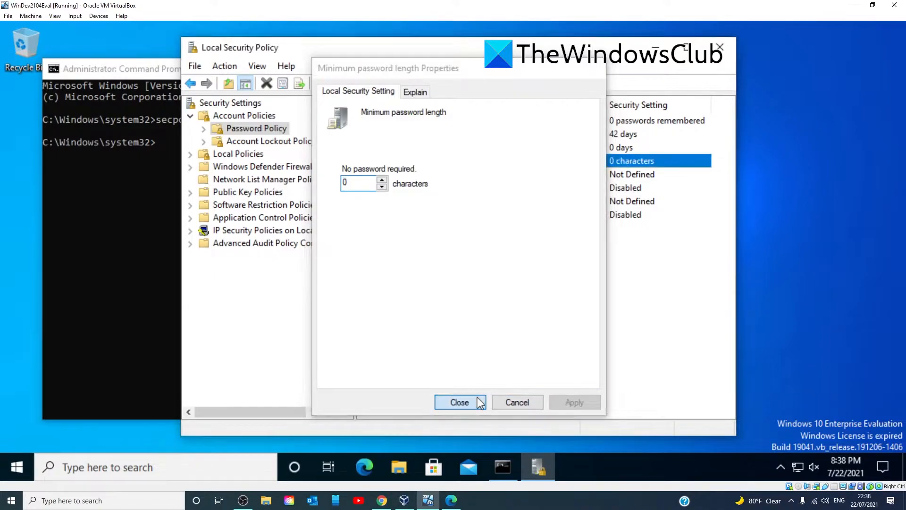
click(458, 402)
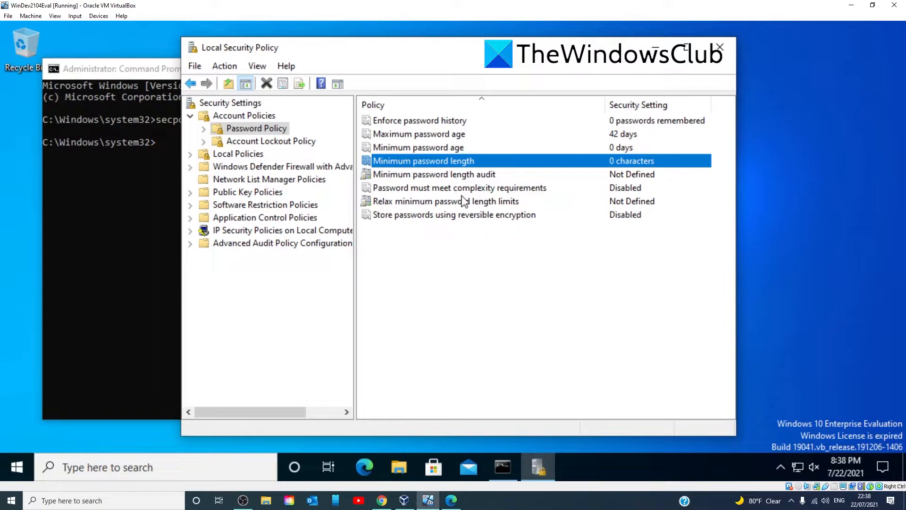
mouse_move(426, 199)
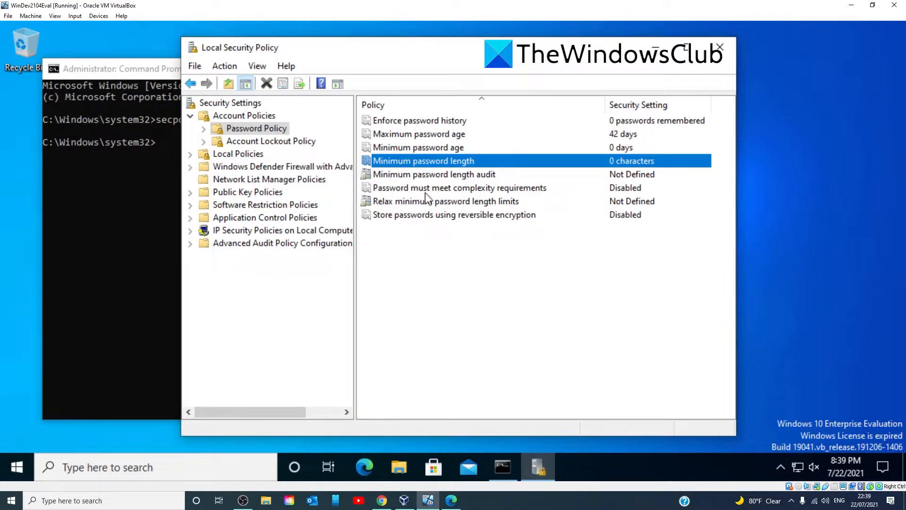
mouse_move(611, 194)
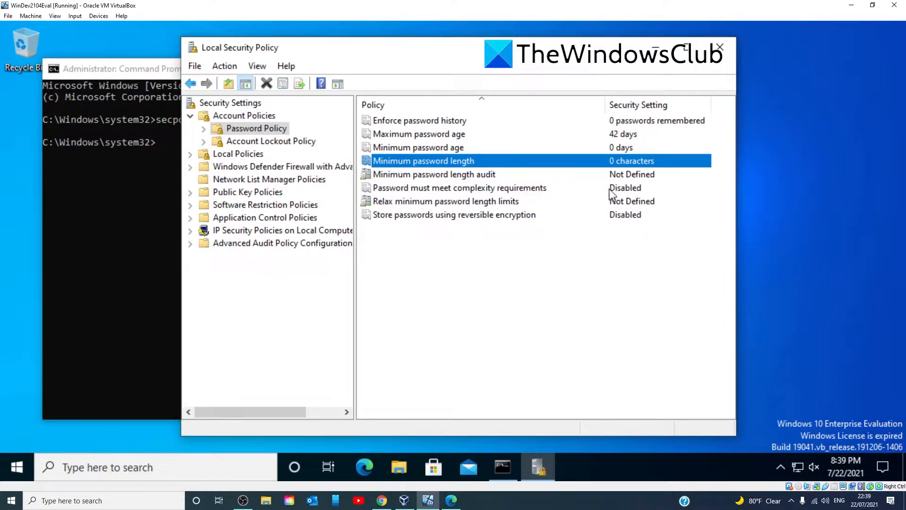
Leave 'Password must meet complexity requirements' Disabled and confirm with OK
double_click(459, 187)
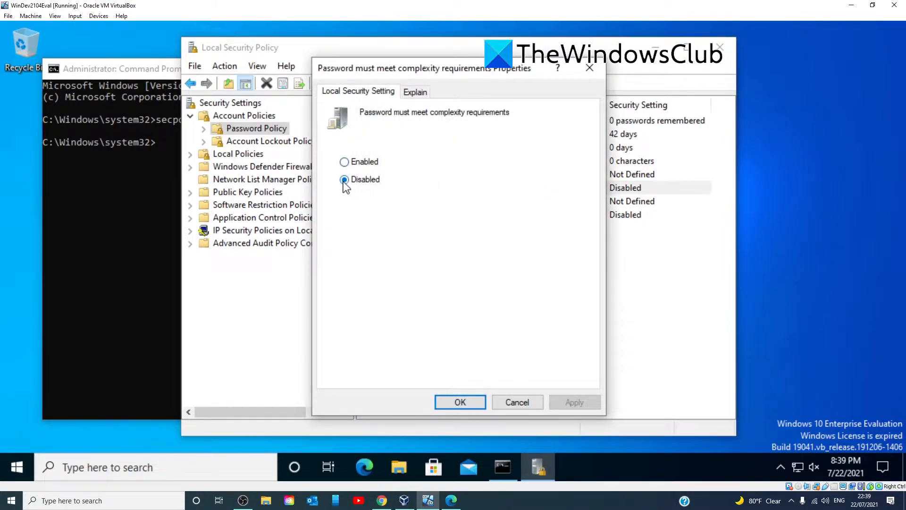
click(345, 161)
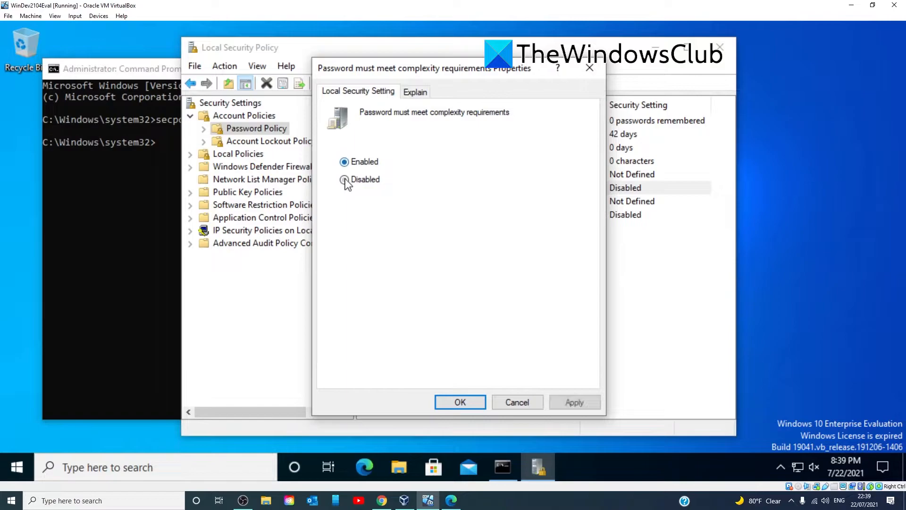
click(345, 179)
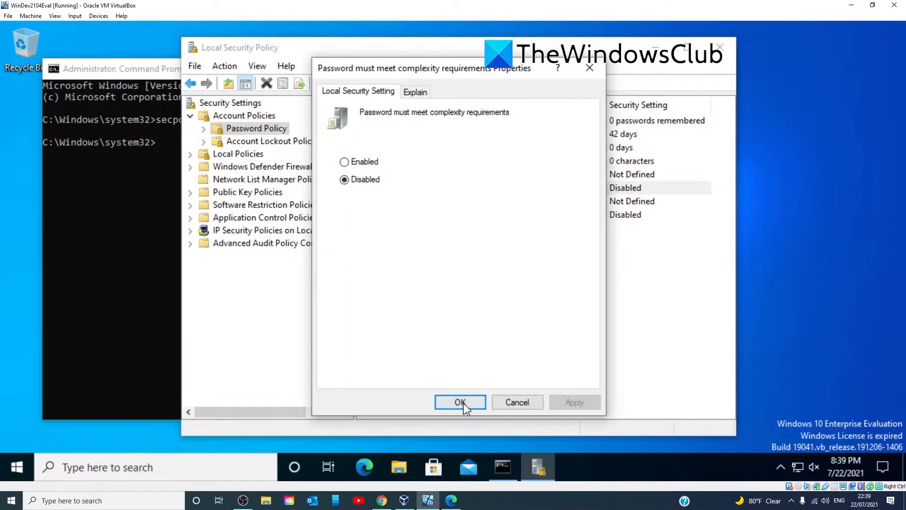
click(460, 402)
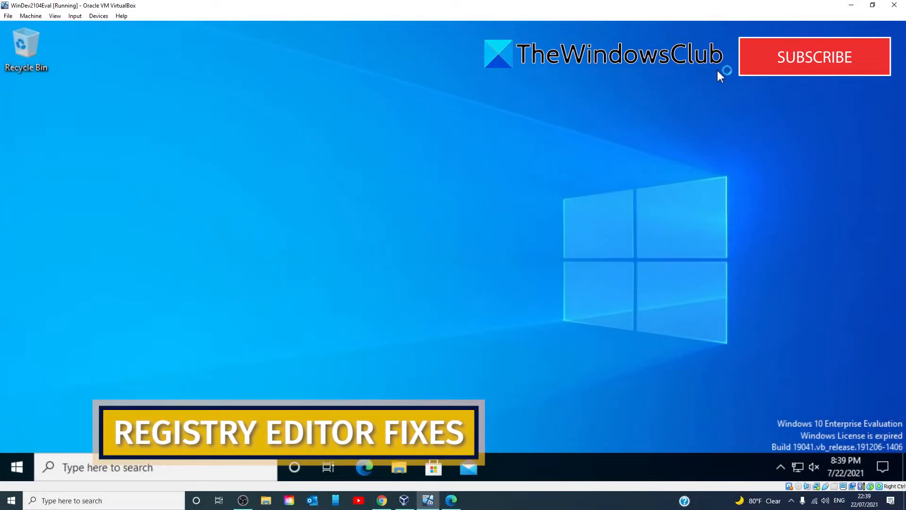
mouse_move(359, 283)
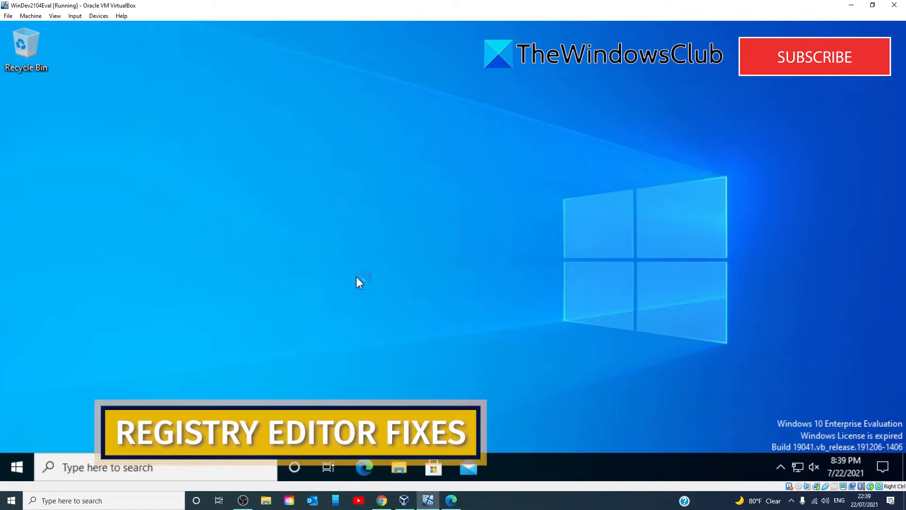
Launch Command Prompt from a 'co' taskbar search and run regedit
text(co)
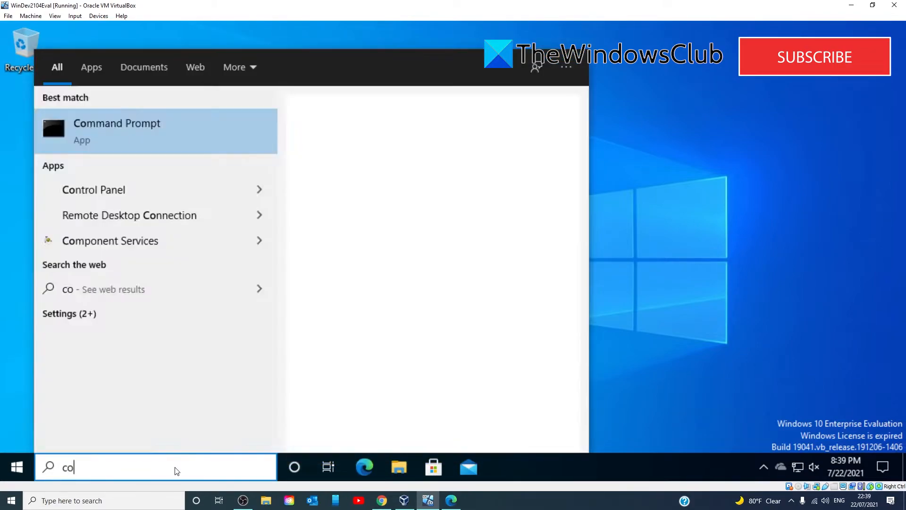
click(117, 131)
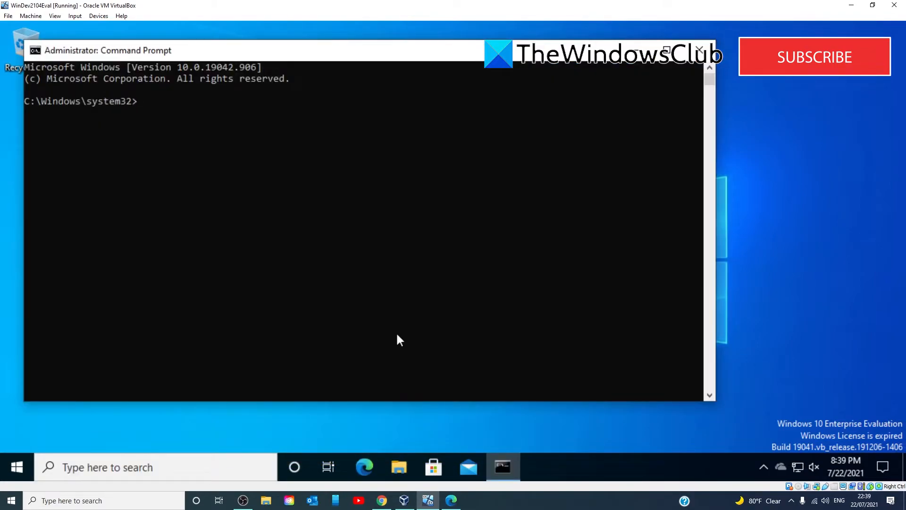
text(rege)
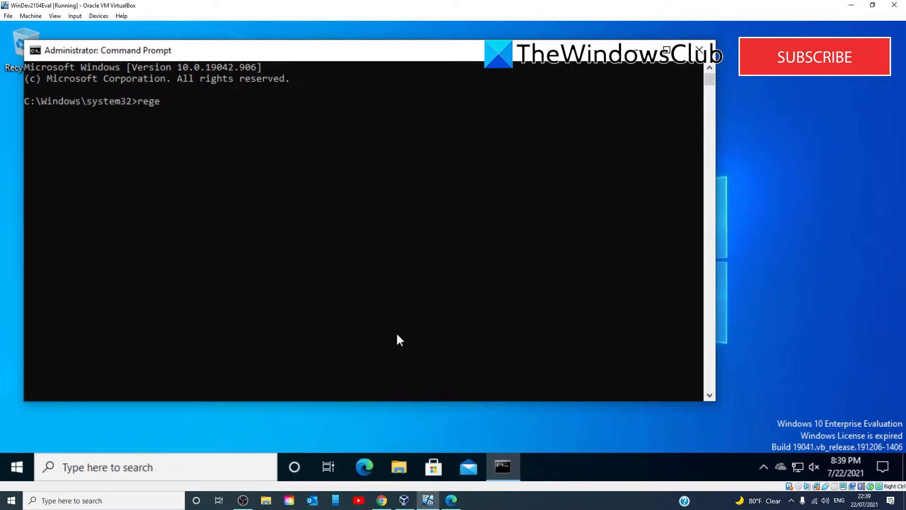
text(dit)
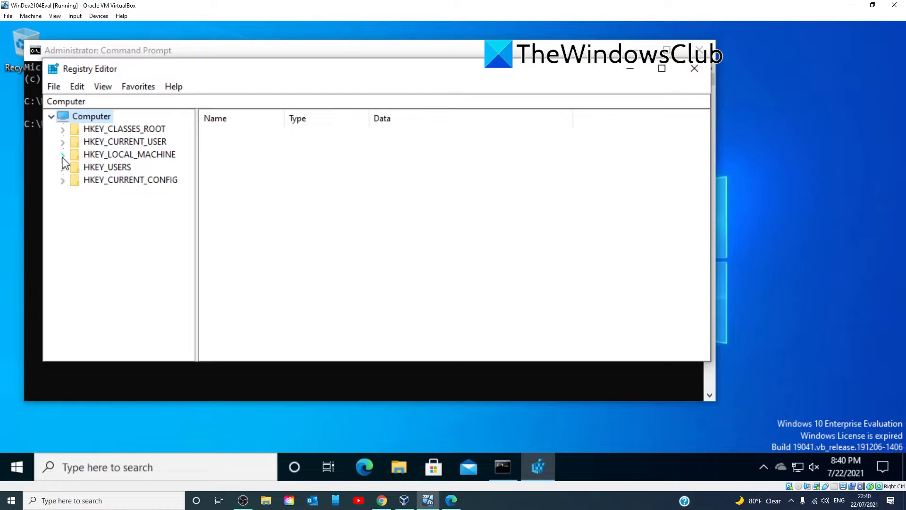
Navigate to HKEY_LOCAL_MACHINE\SYSTEM\Setup\Status\ChildCompletion to show its values
click(62, 154)
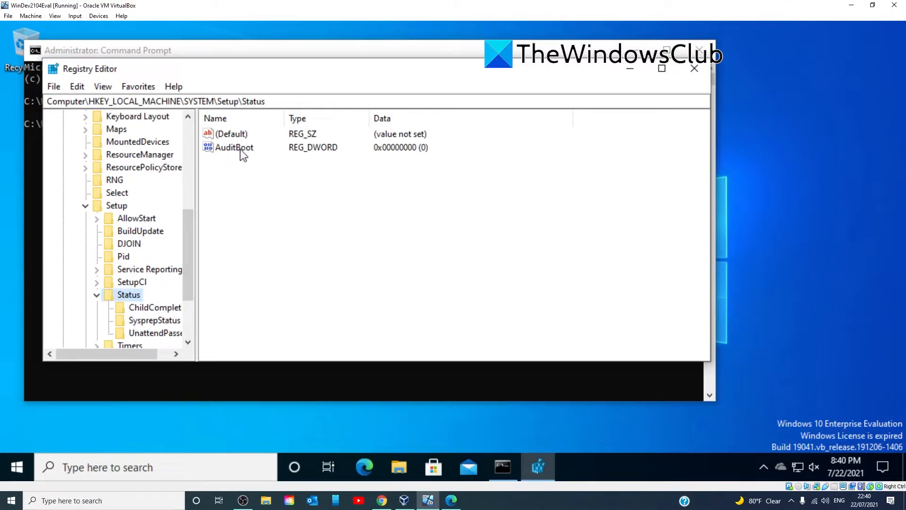
double_click(233, 147)
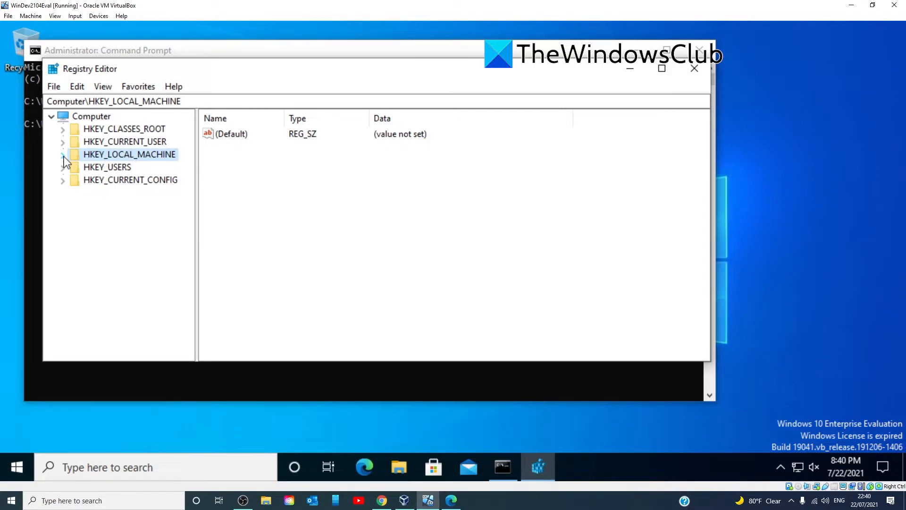
click(63, 153)
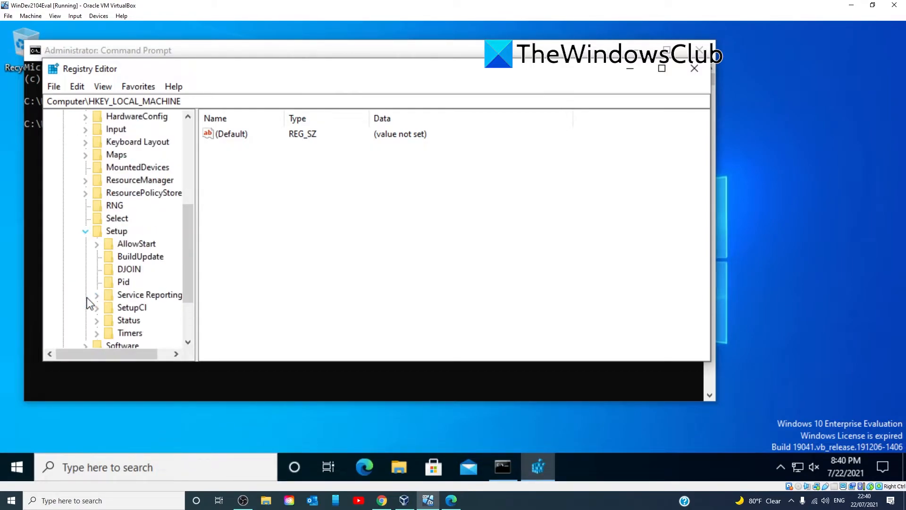
scroll(down, 3)
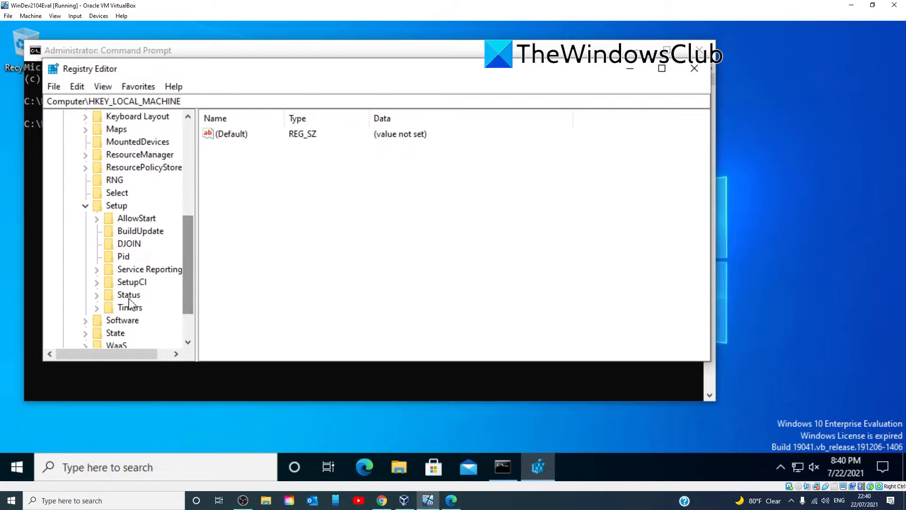
click(96, 295)
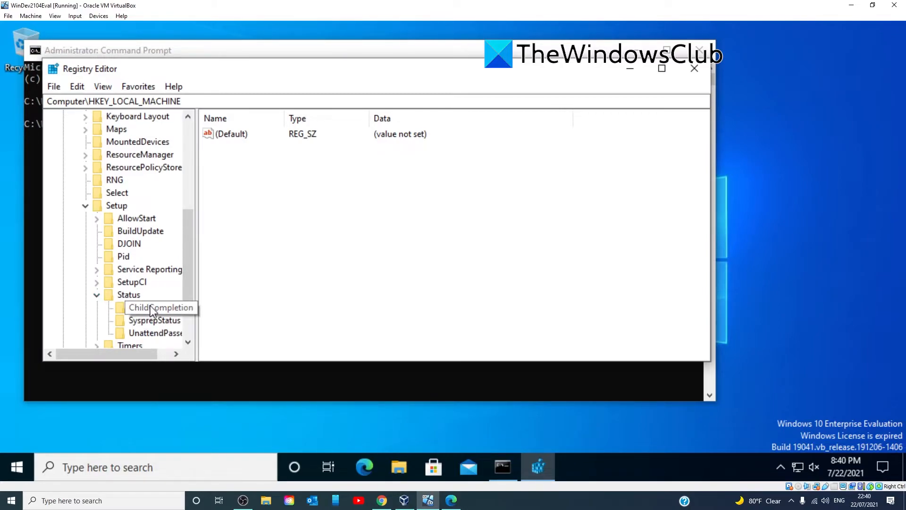
click(161, 307)
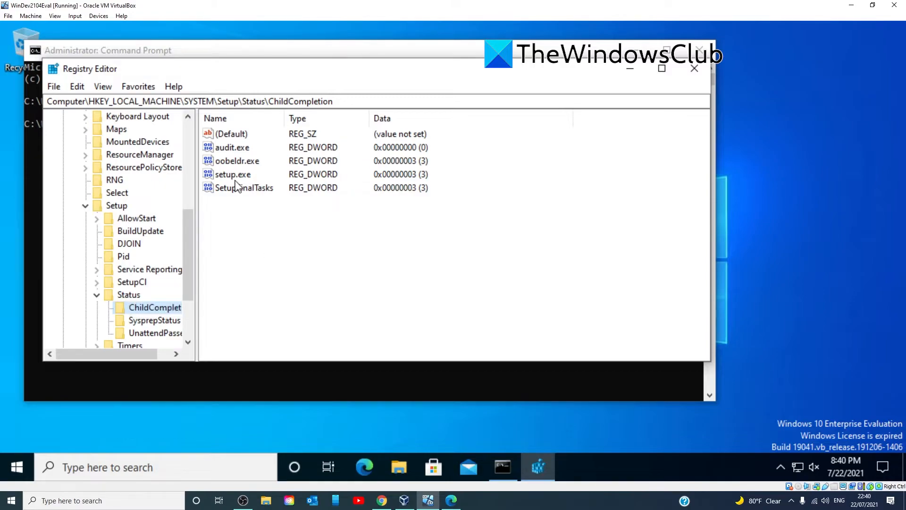
Confirm setup.exe is 3 and audit.exe is 0, leaving both unchanged
double_click(230, 174)
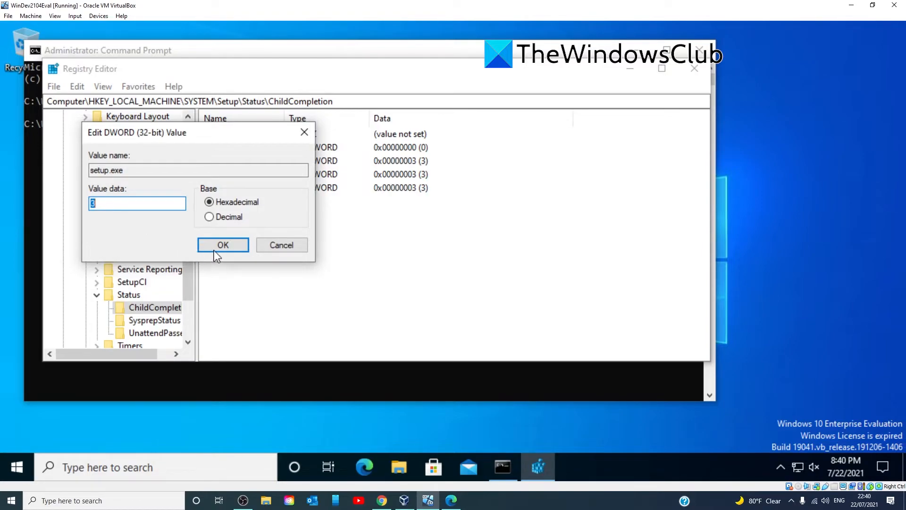
click(223, 244)
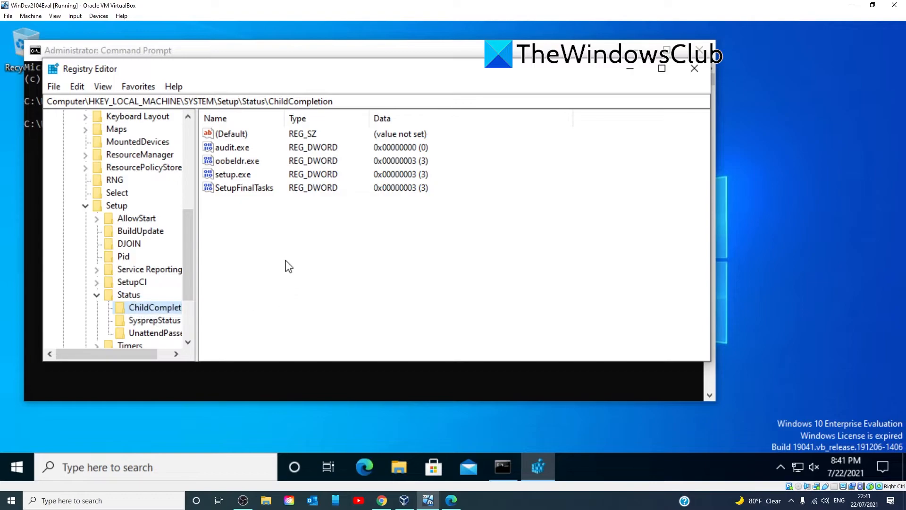
mouse_move(234, 154)
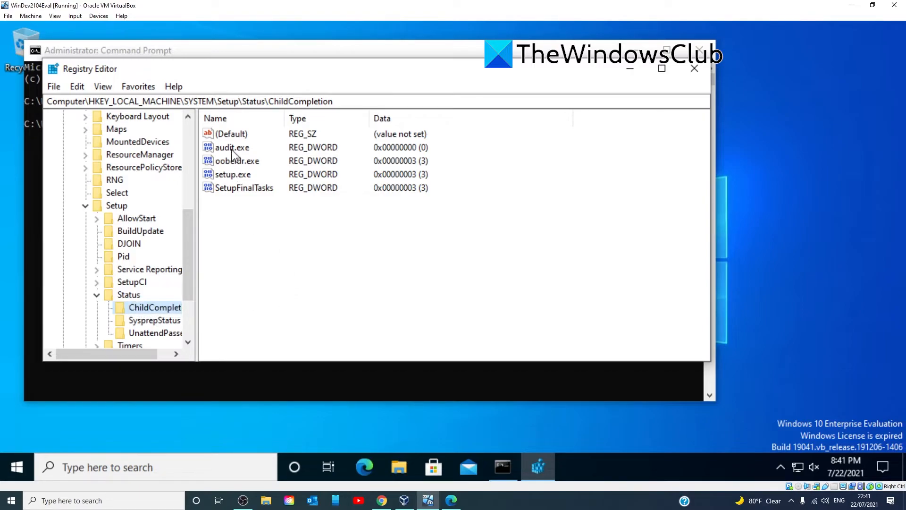
double_click(230, 147)
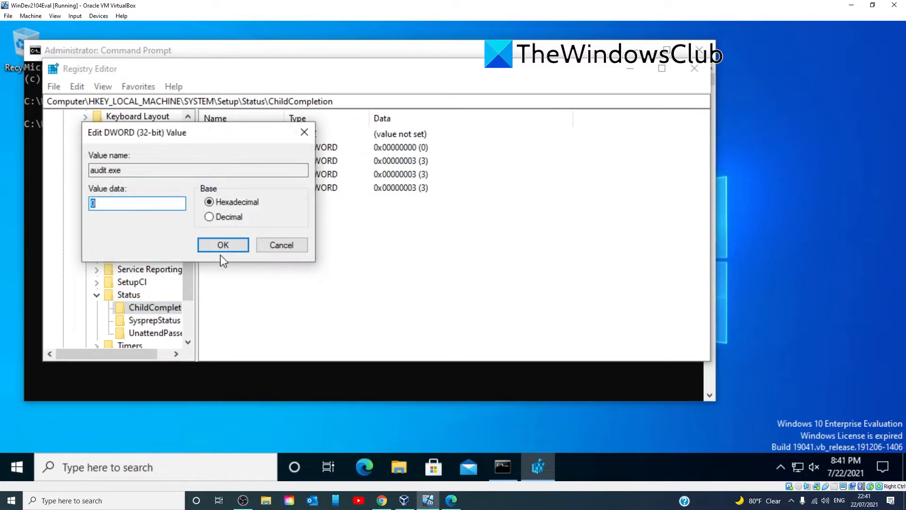
click(223, 245)
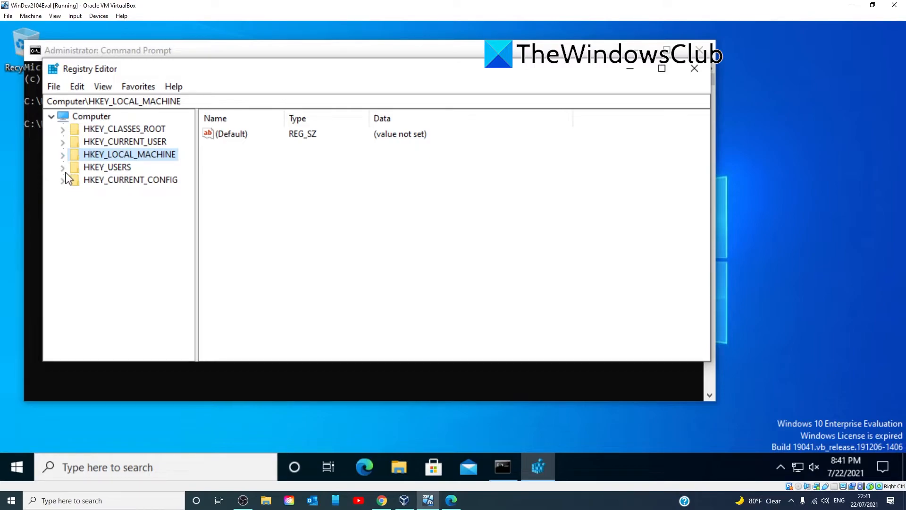
Navigate to SYSTEM\Setup\Status\SysprepStatus to show its values
click(62, 154)
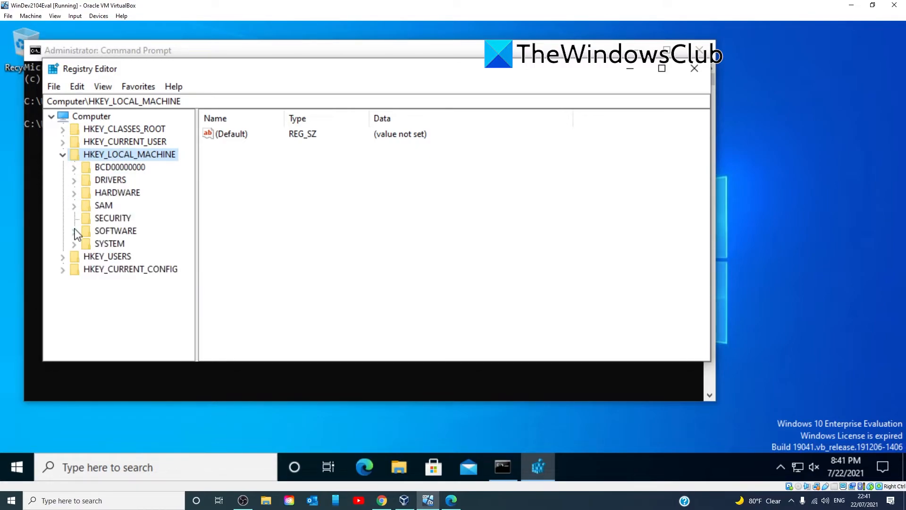
click(74, 244)
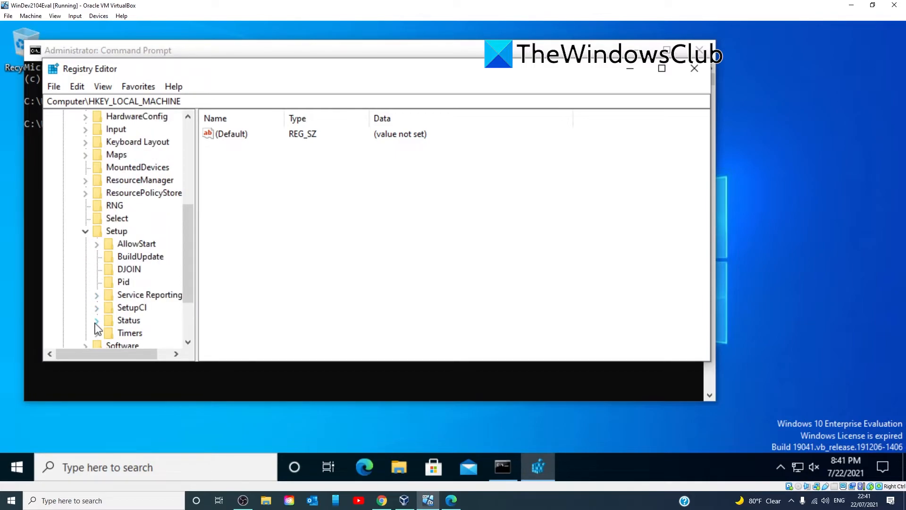
click(97, 320)
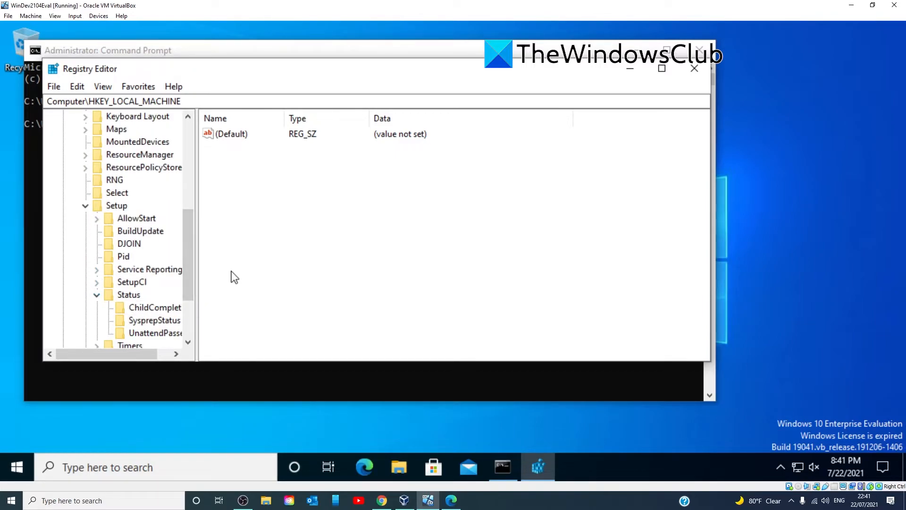
mouse_move(161, 329)
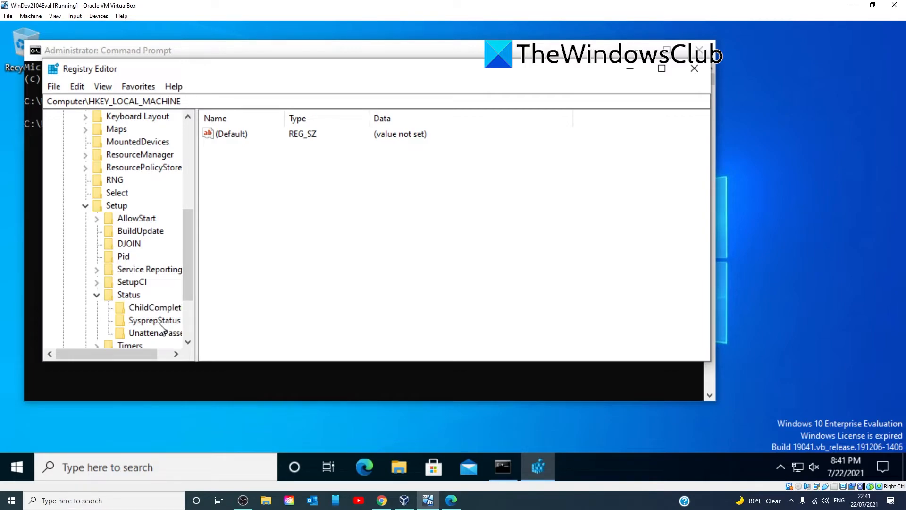
click(153, 320)
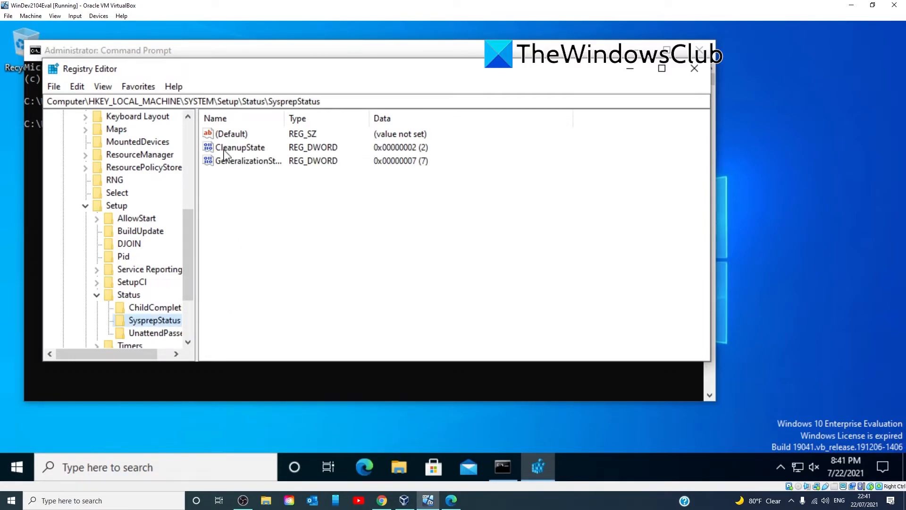
Confirm CleanupState is 2 and GeneralizationState is 7, leaving both unchanged
double_click(239, 147)
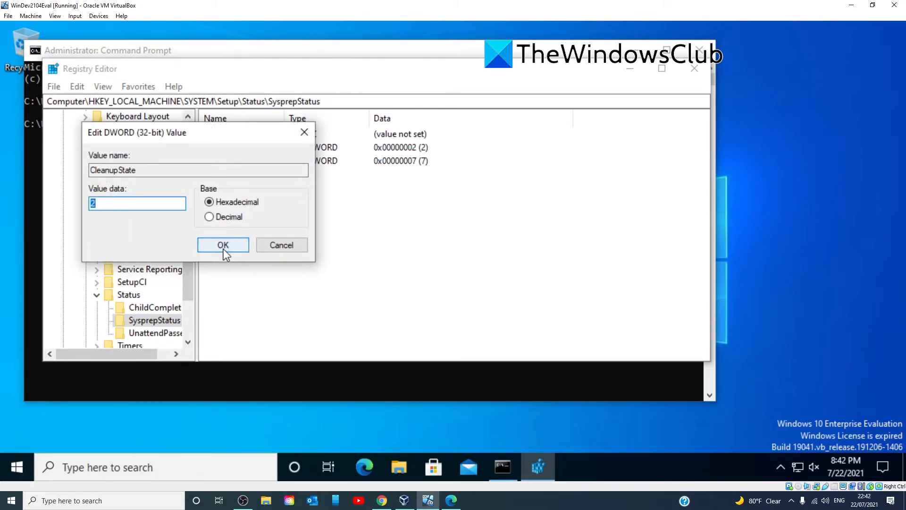
click(222, 245)
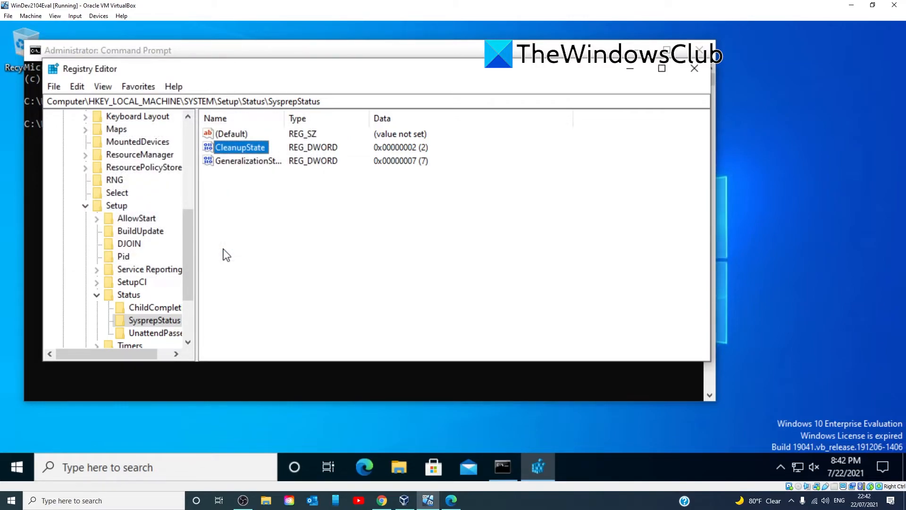
mouse_move(230, 174)
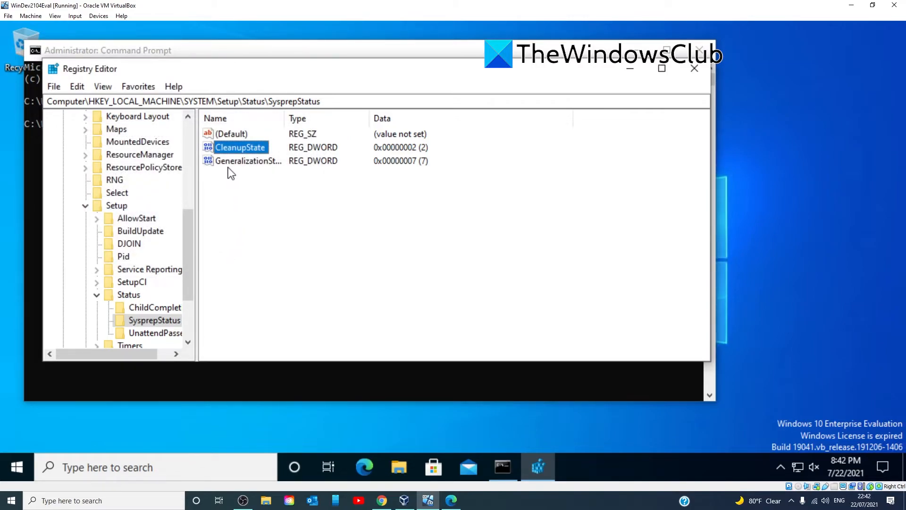
double_click(248, 160)
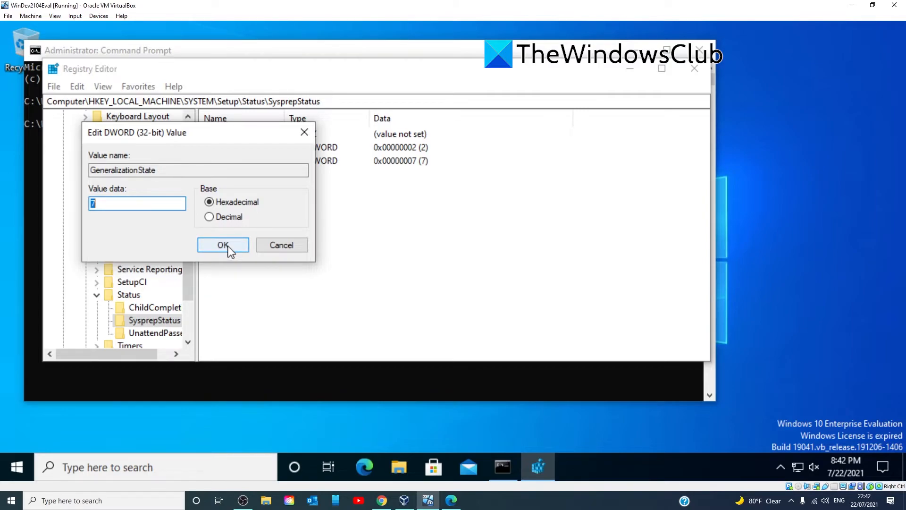
click(223, 245)
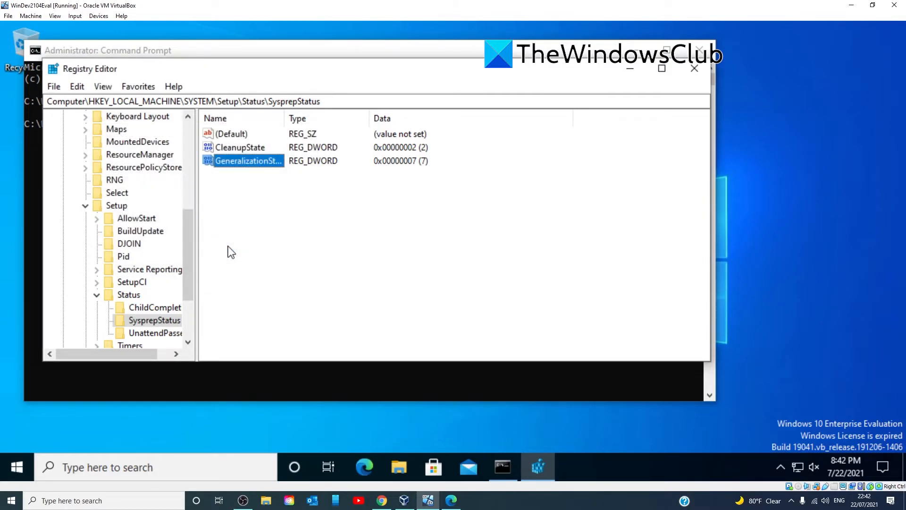
mouse_move(153, 334)
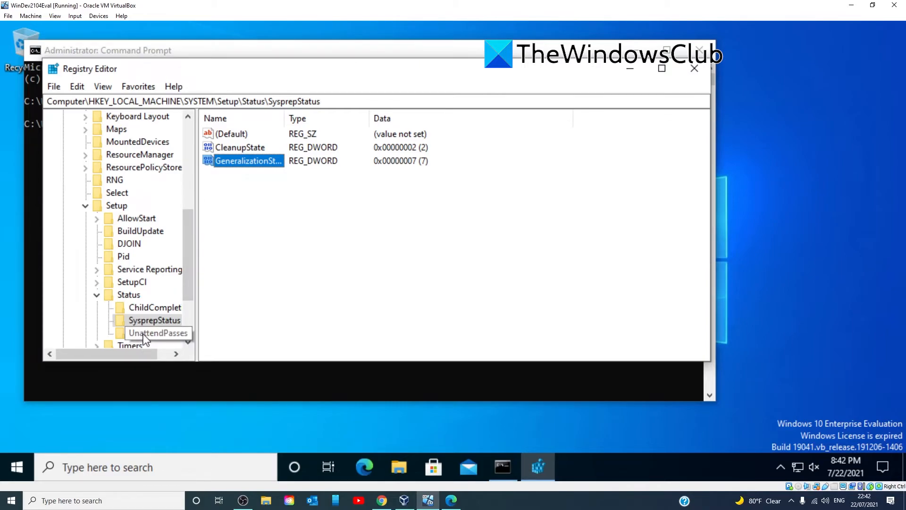
View the auditSystem value under UnattendPasses, confirming it is 0
click(159, 333)
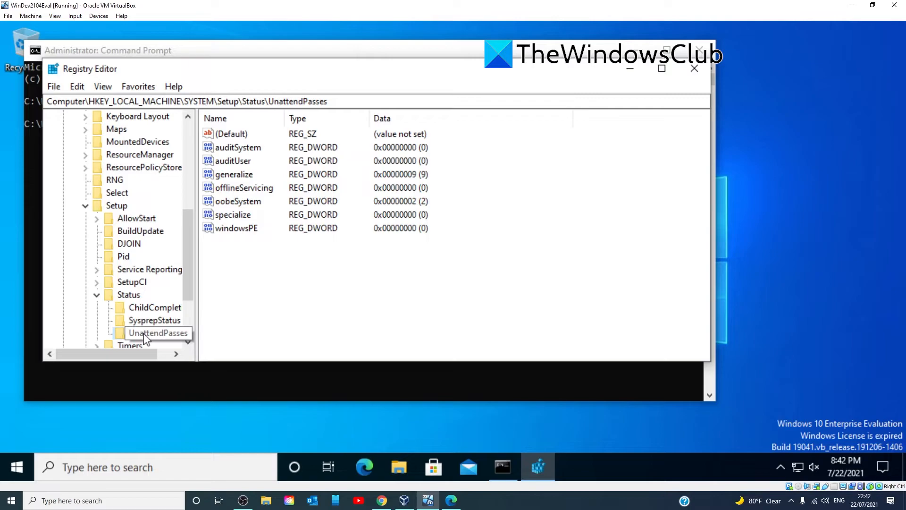
double_click(237, 148)
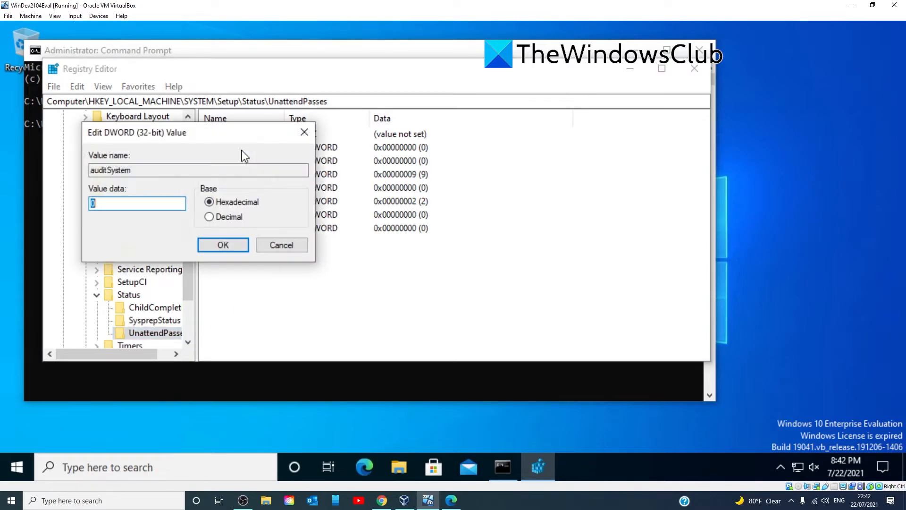
mouse_move(185, 248)
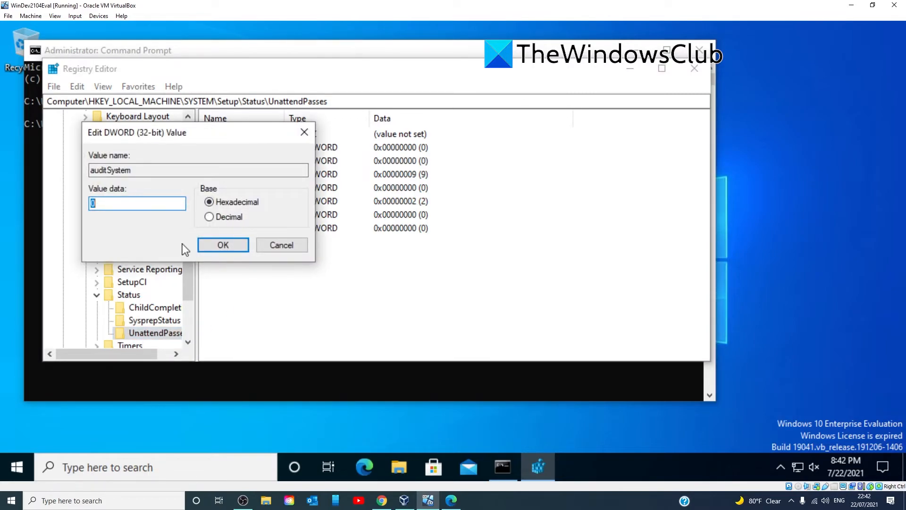
click(223, 244)
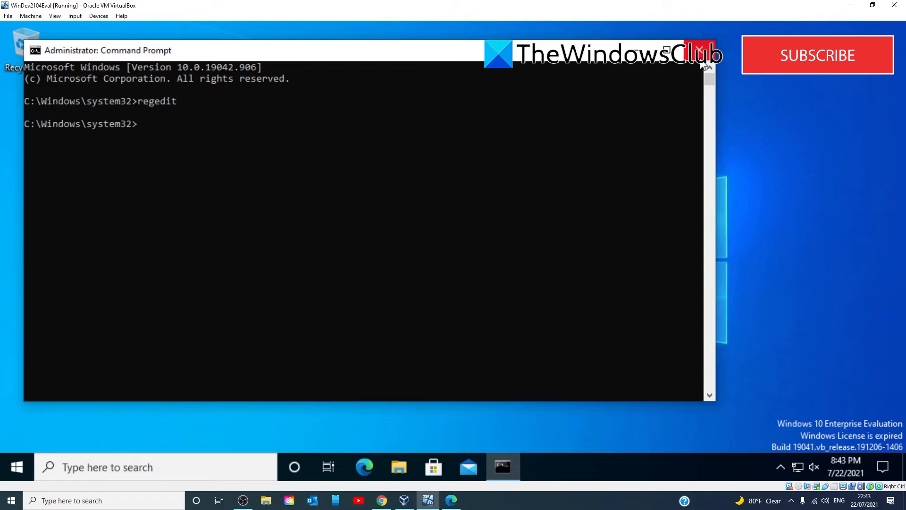
Enter sysprep /oobe /generalize at the elevated prompt without running it yet
text(s)
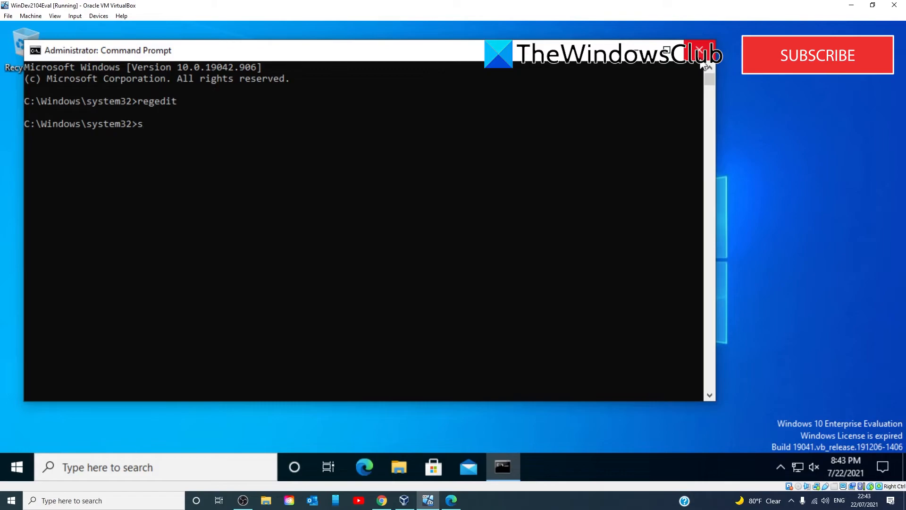
text(ysprep)
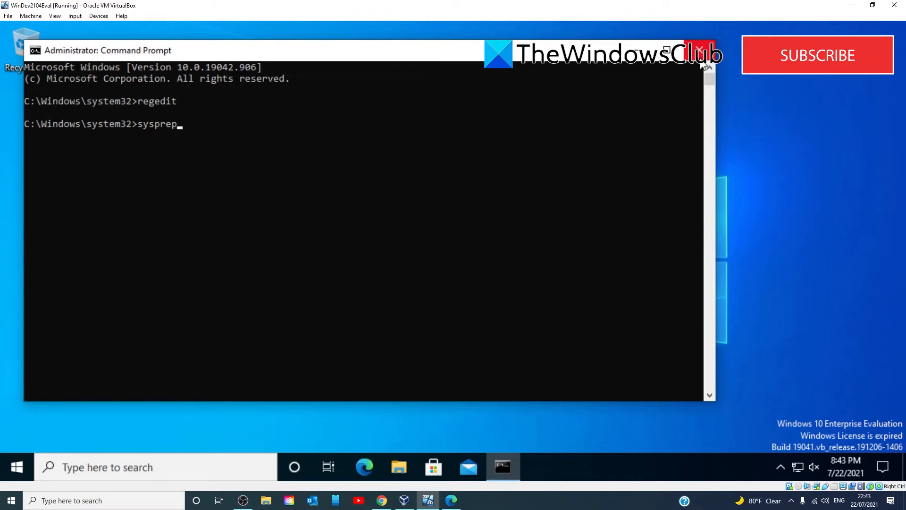
text(/)
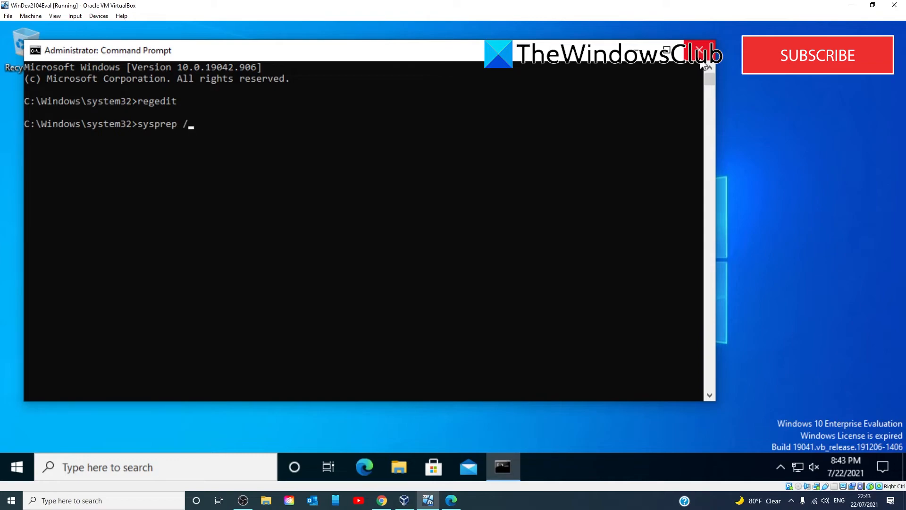
text(oob)
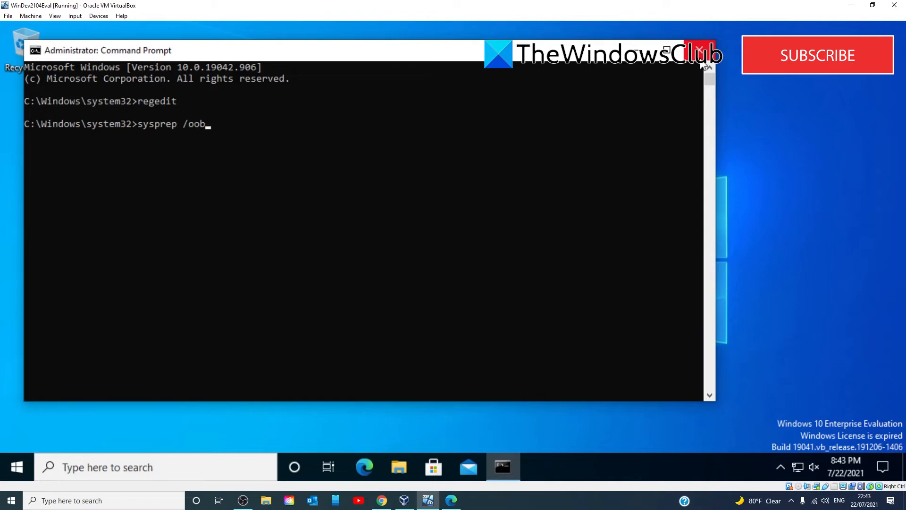
text(e)
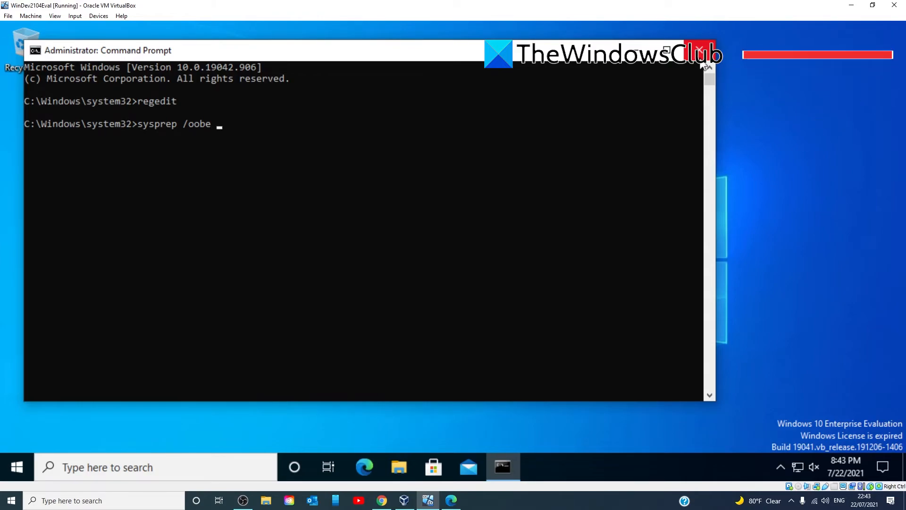
text(/gene)
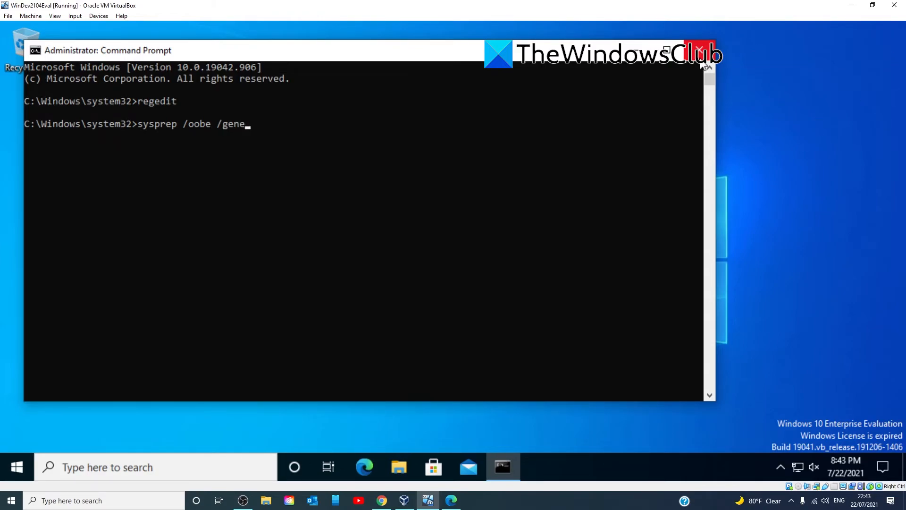
text(rali)
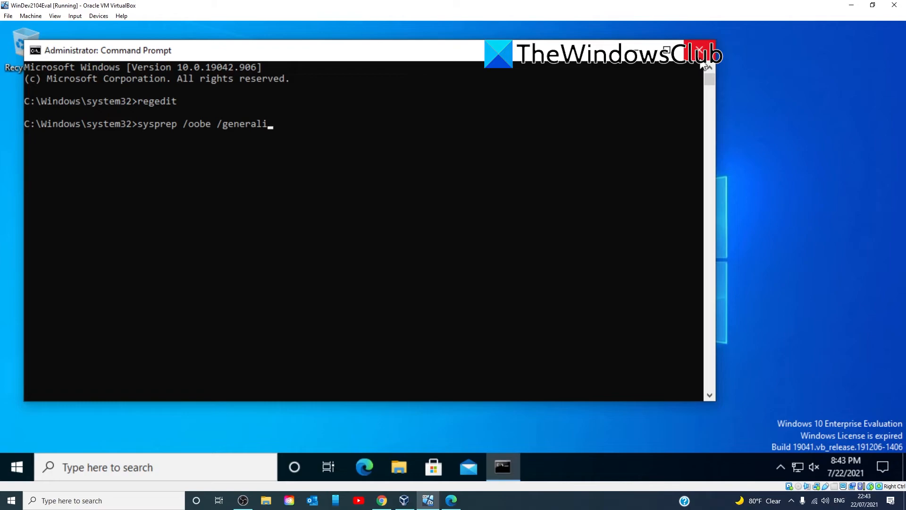
text(ze)
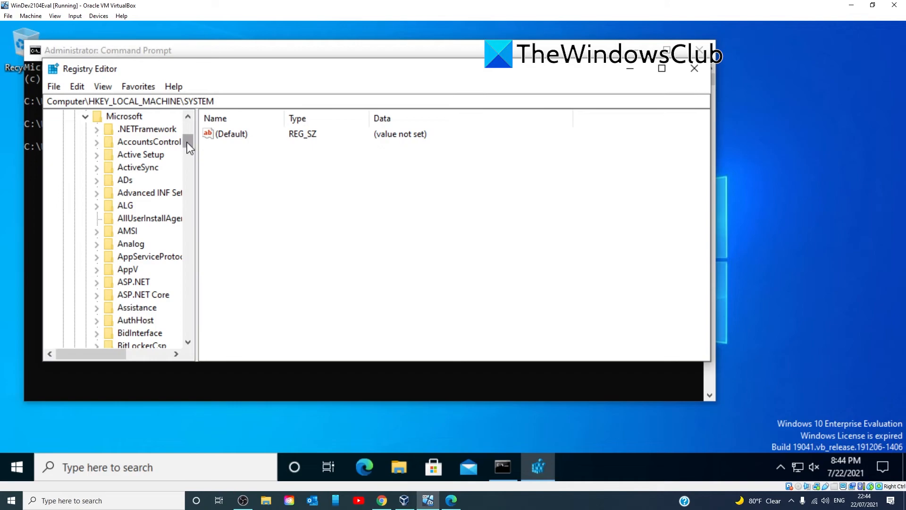
Select ImageState (IMAGE_STATE_COMPLETE) under Setup\State and bring up its context menu for deletion
scroll(down, 3)
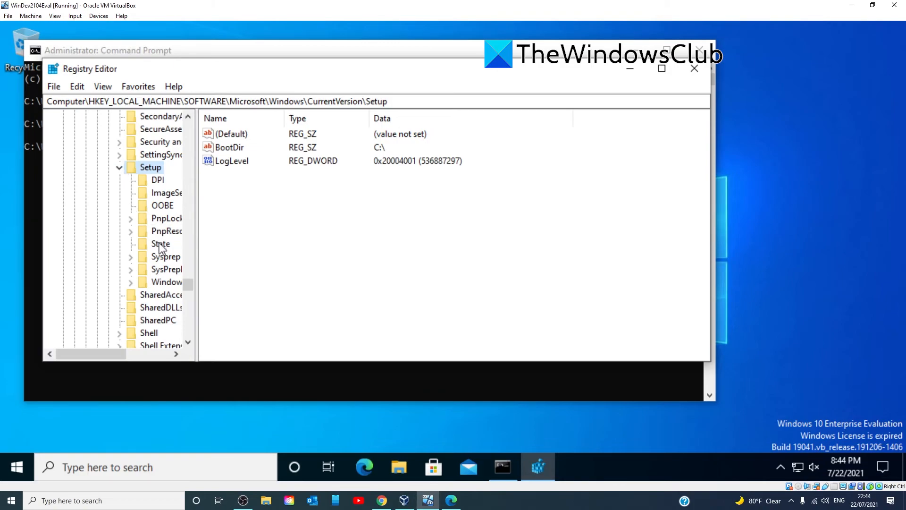
click(161, 244)
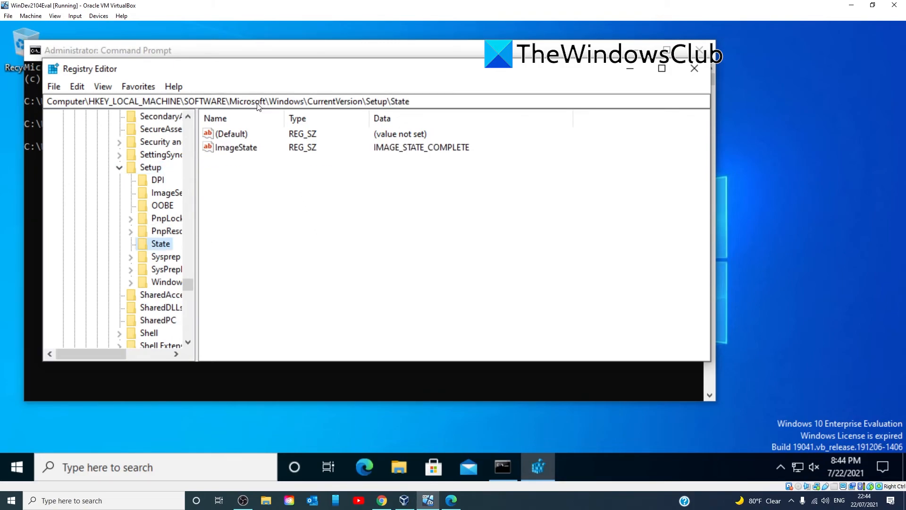
mouse_move(240, 152)
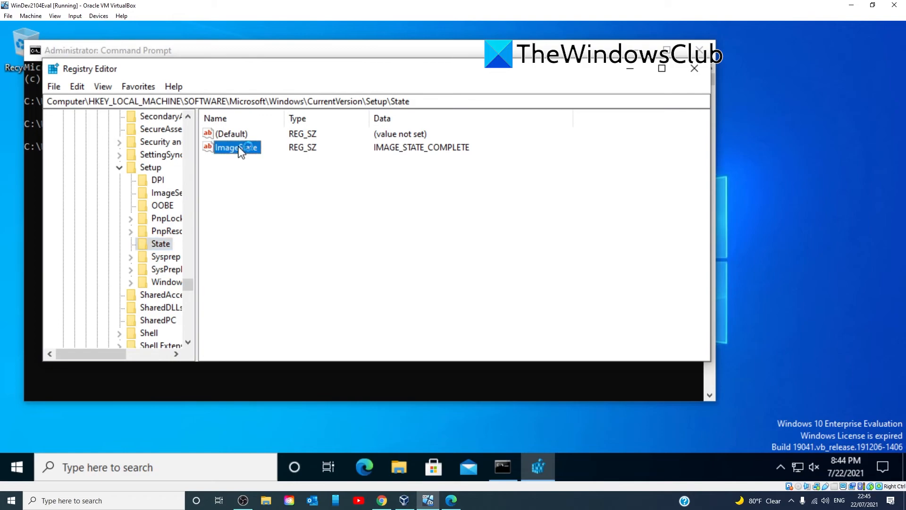
right_click(231, 147)
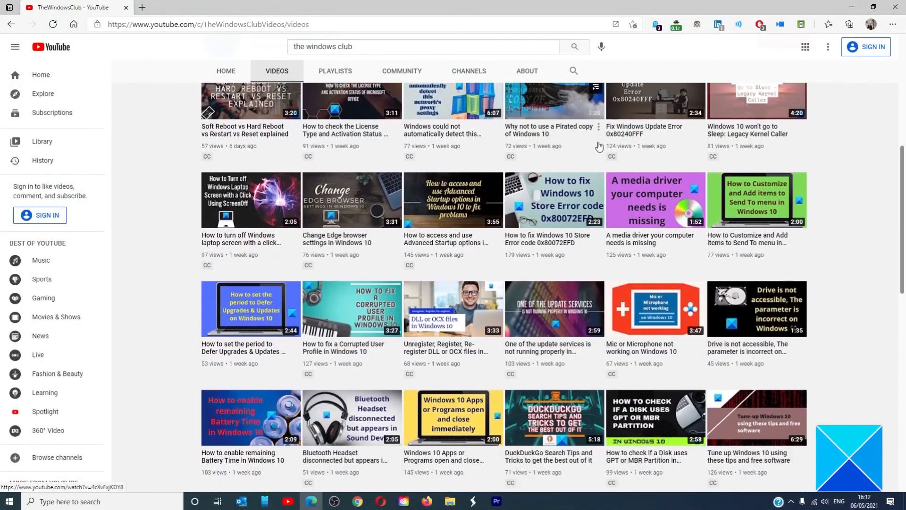
scroll(down, 3)
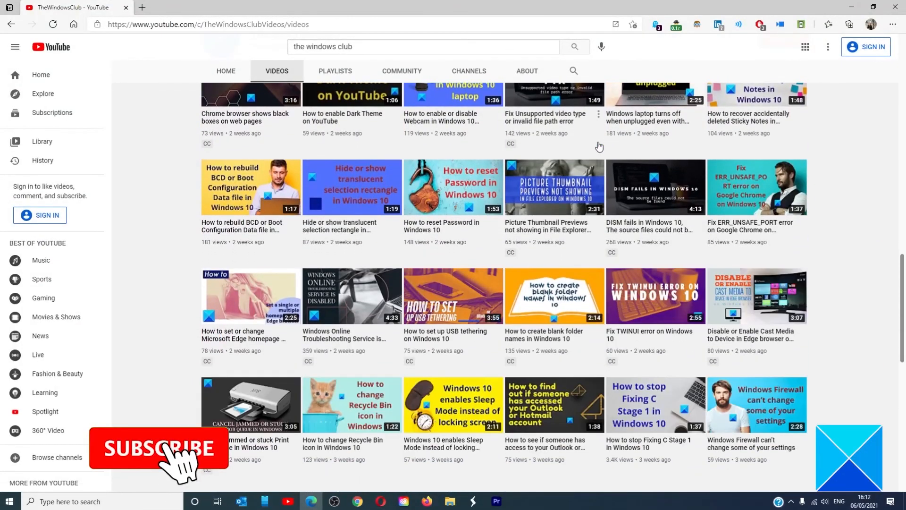